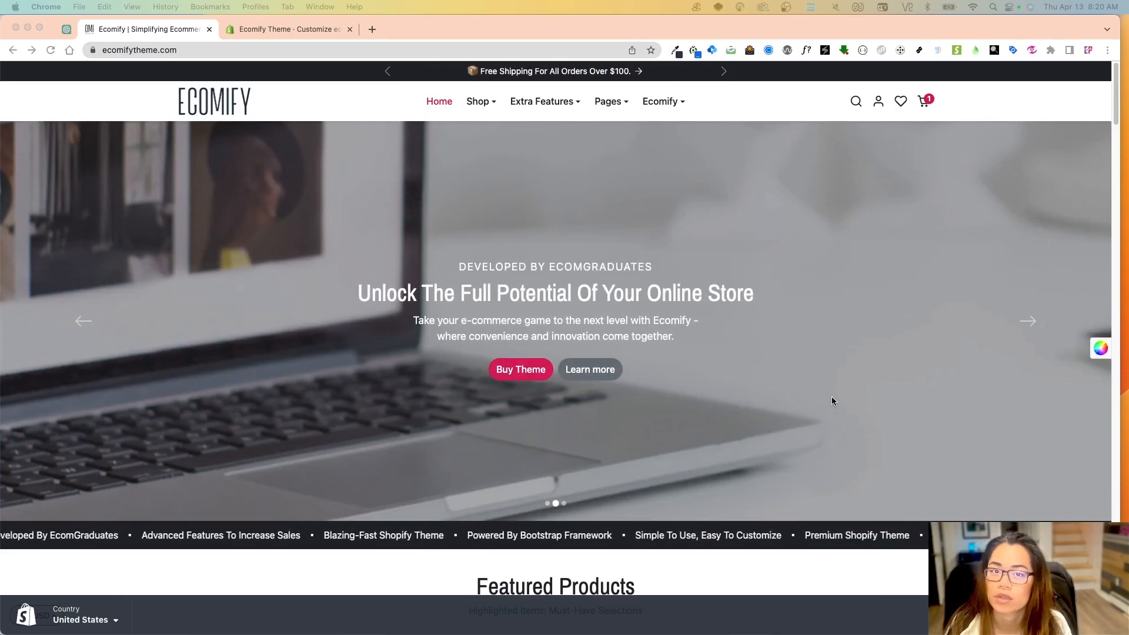
- View the Ecomify Mug product page from the homepage and scroll through its details
click(1028, 320)
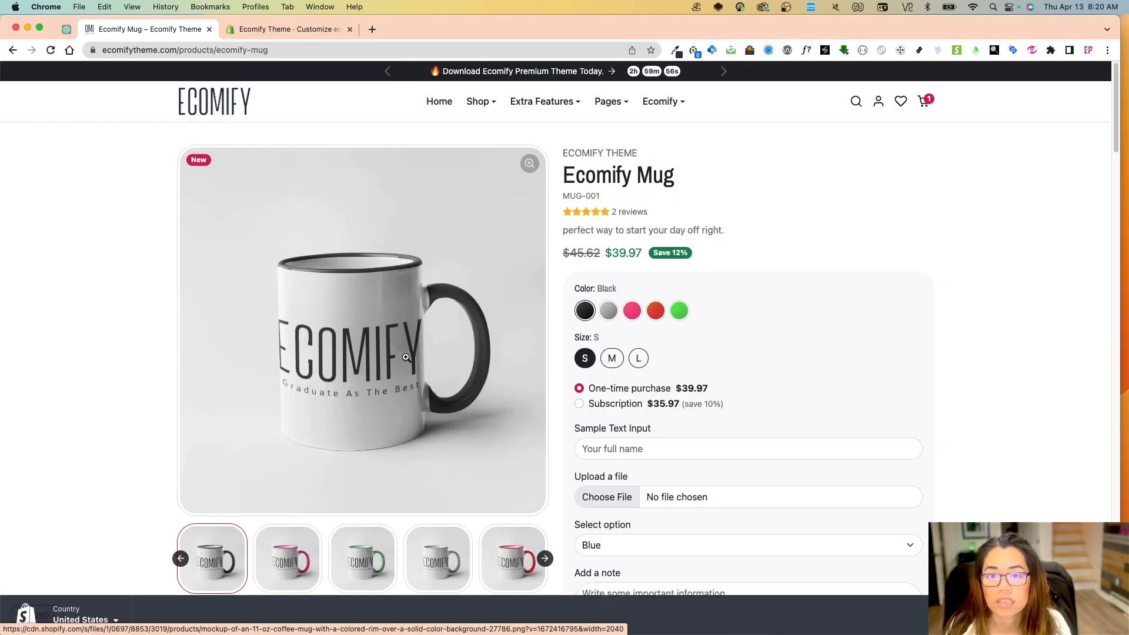
scroll(down, 3)
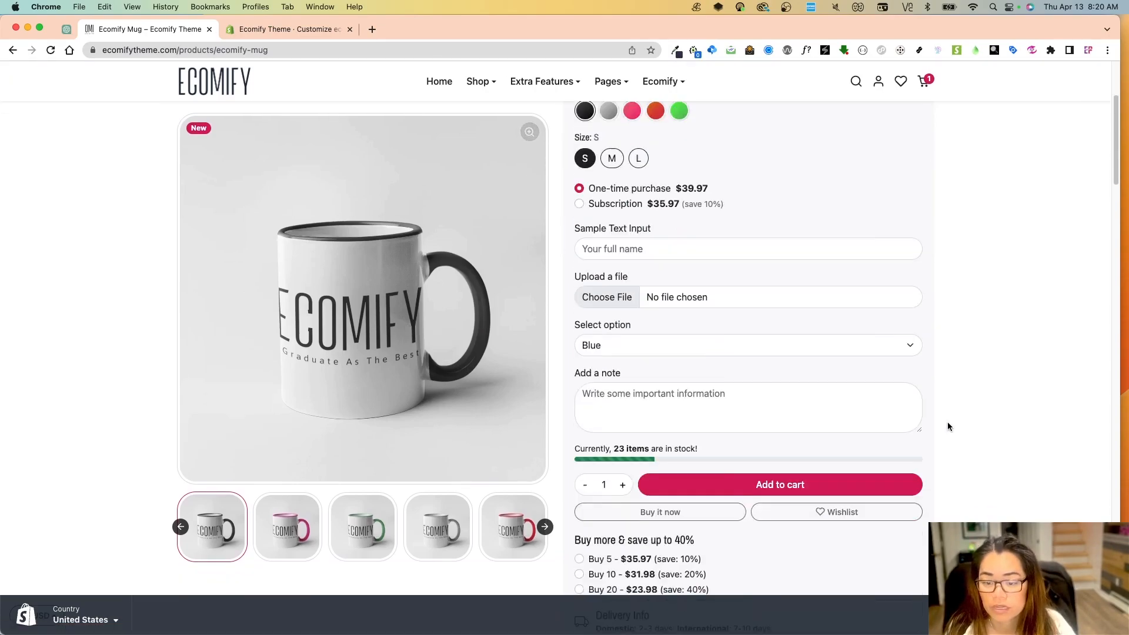
scroll(down, 3)
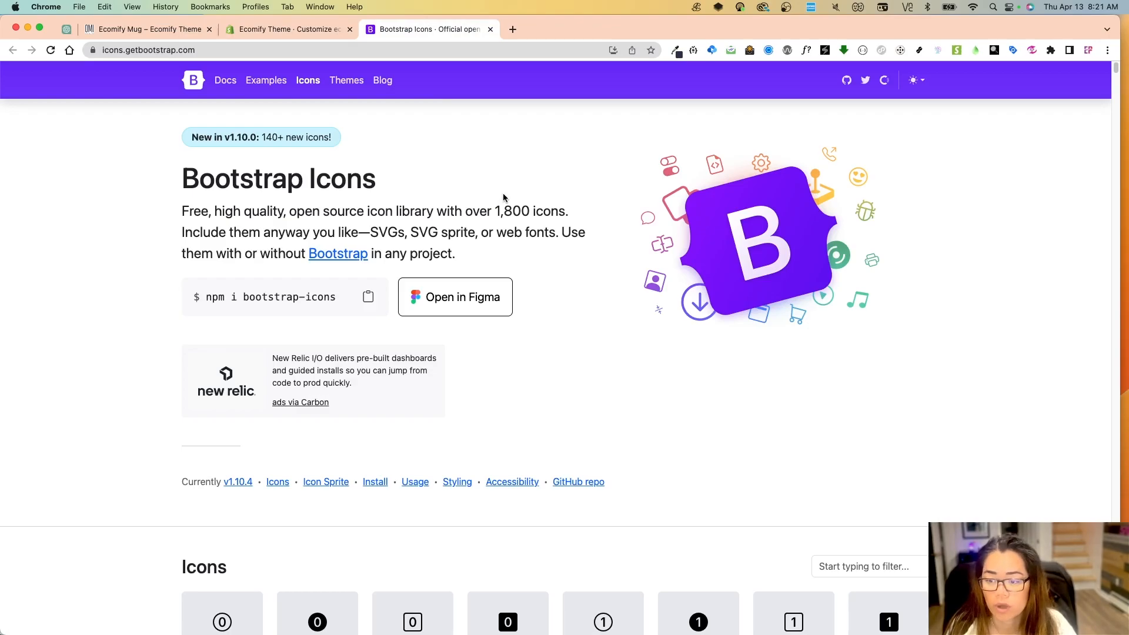
- Scroll the Bootstrap Icons grid from the numbered icons down to the arrow-through-heart icons
scroll(down, 3)
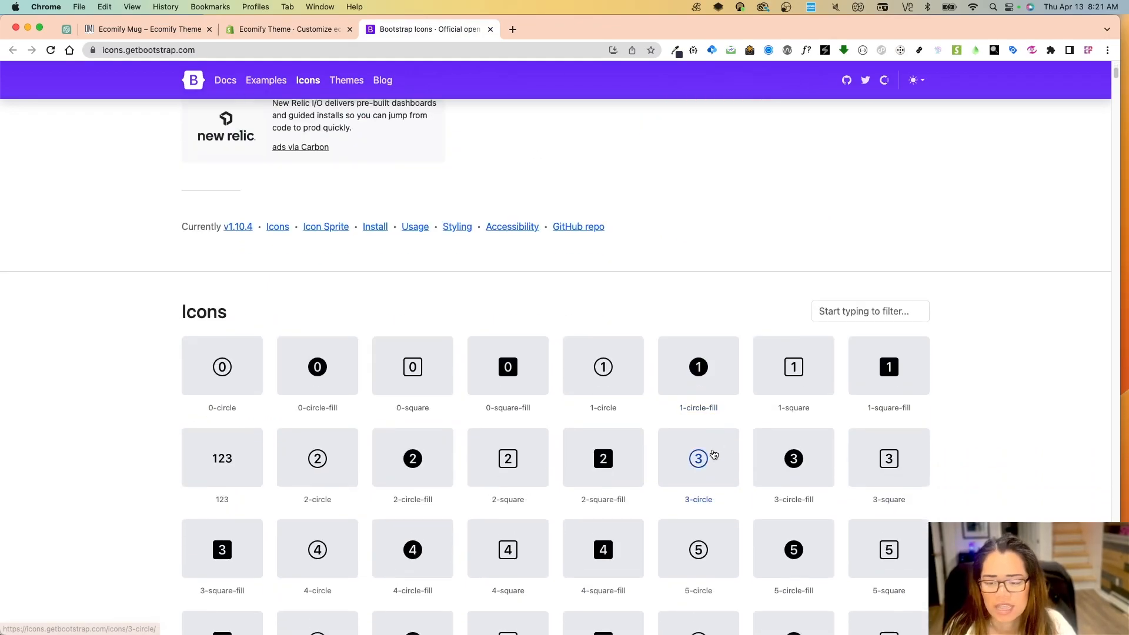
scroll(down, 3)
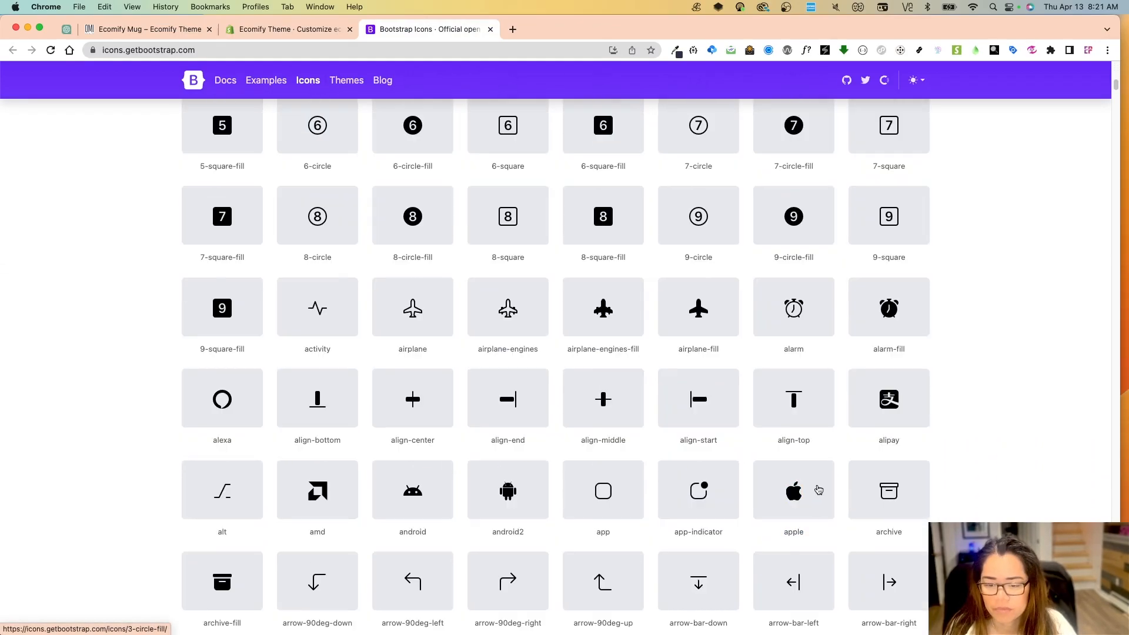
mouse_move(744, 319)
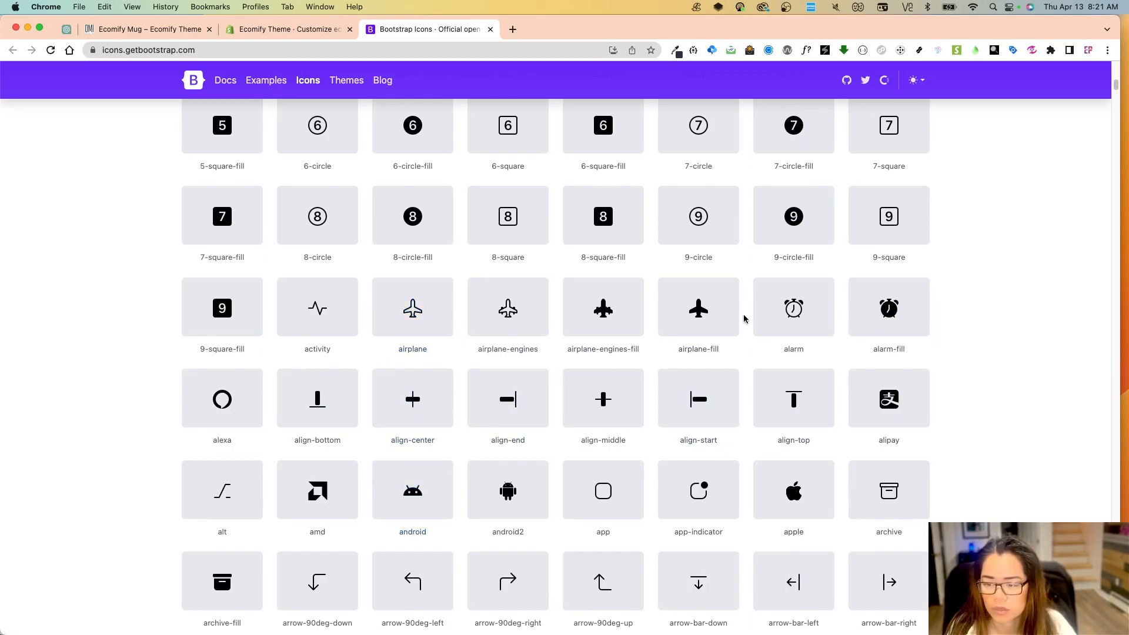
mouse_move(316, 308)
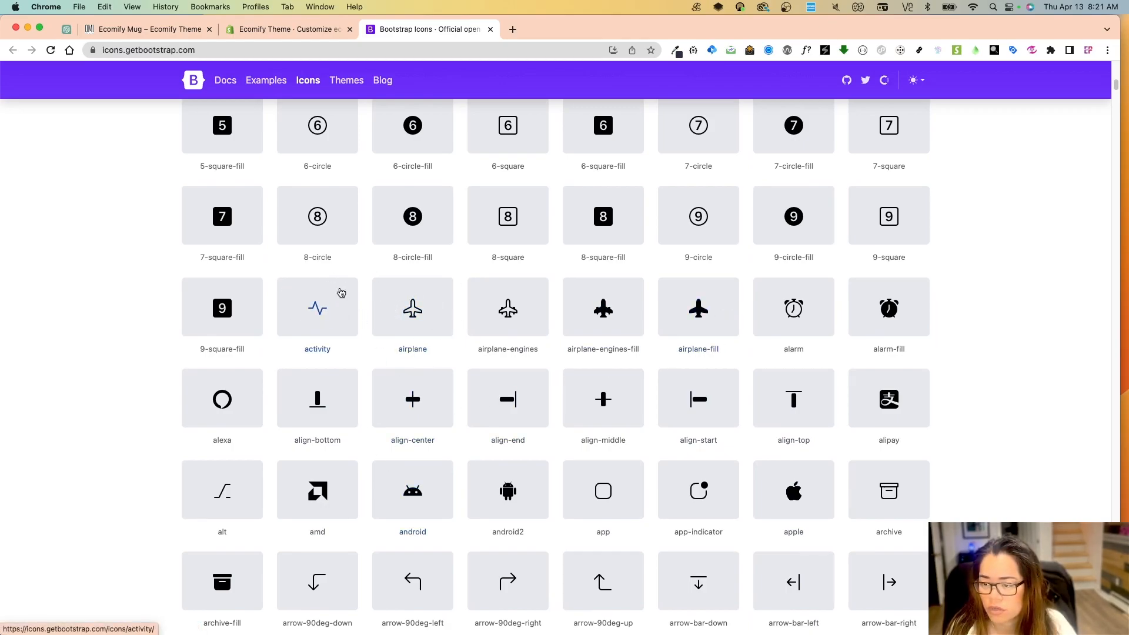
mouse_move(697, 491)
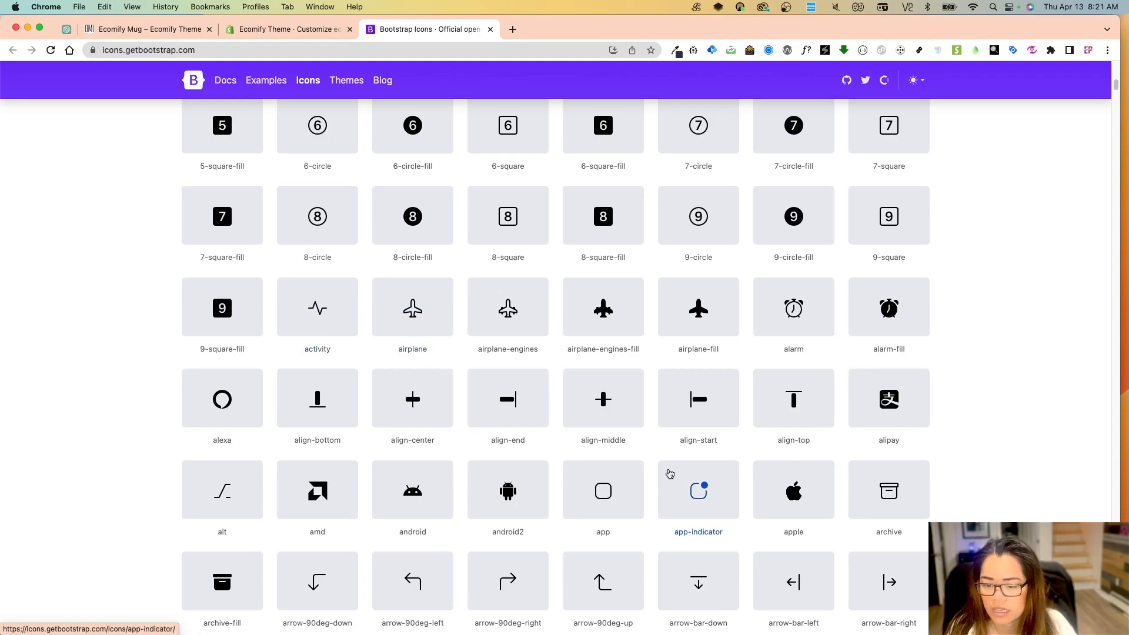
mouse_move(682, 459)
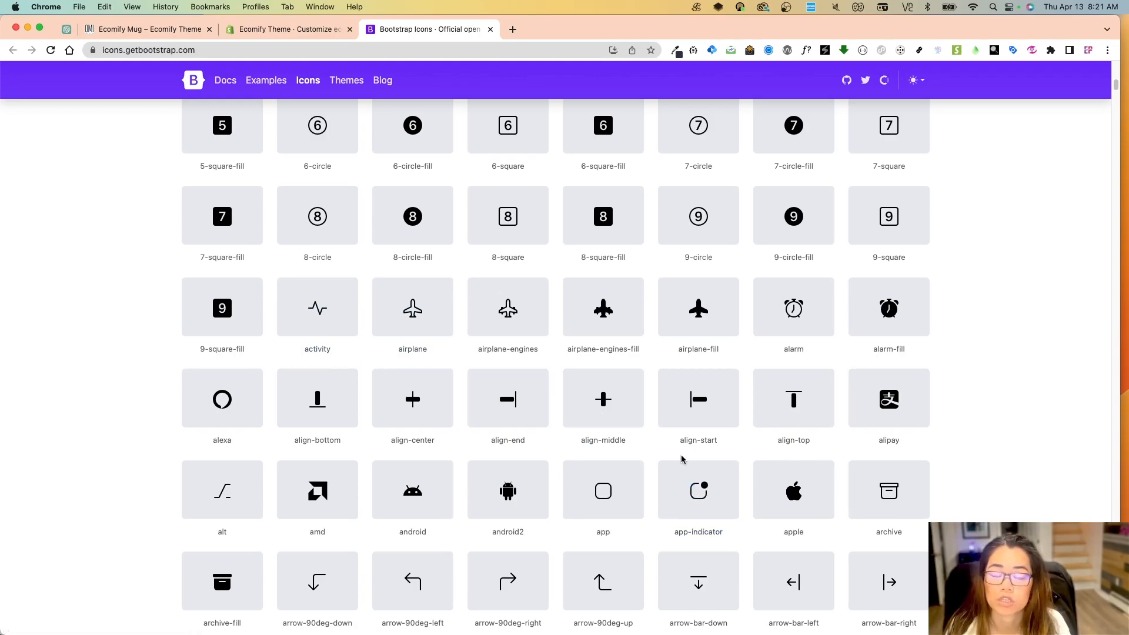
scroll(up, 3)
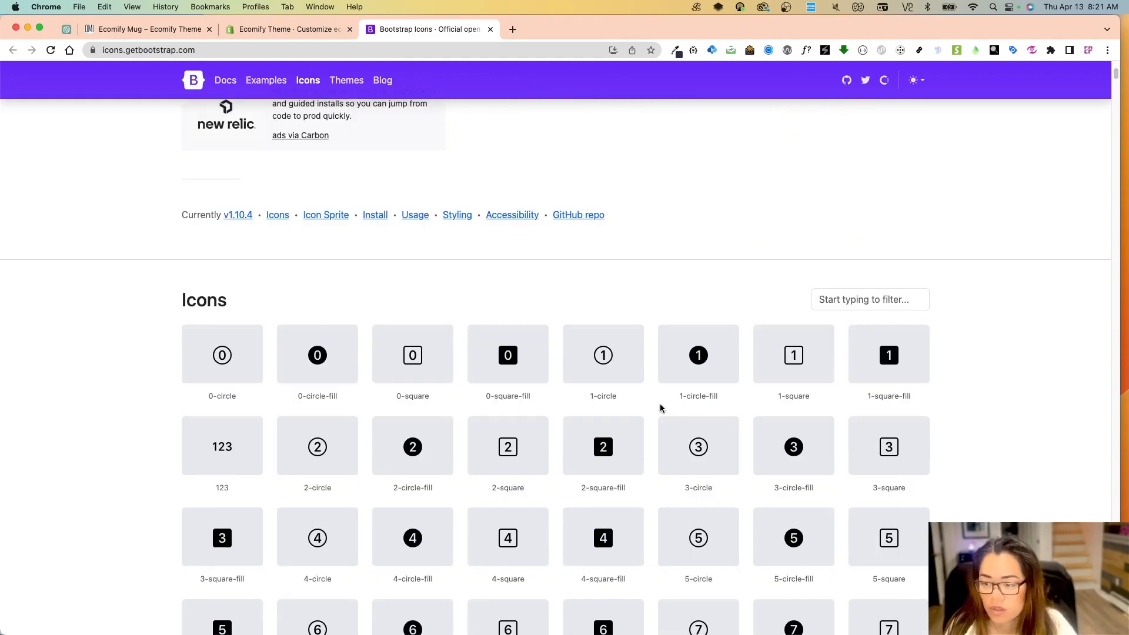
scroll(down, 3)
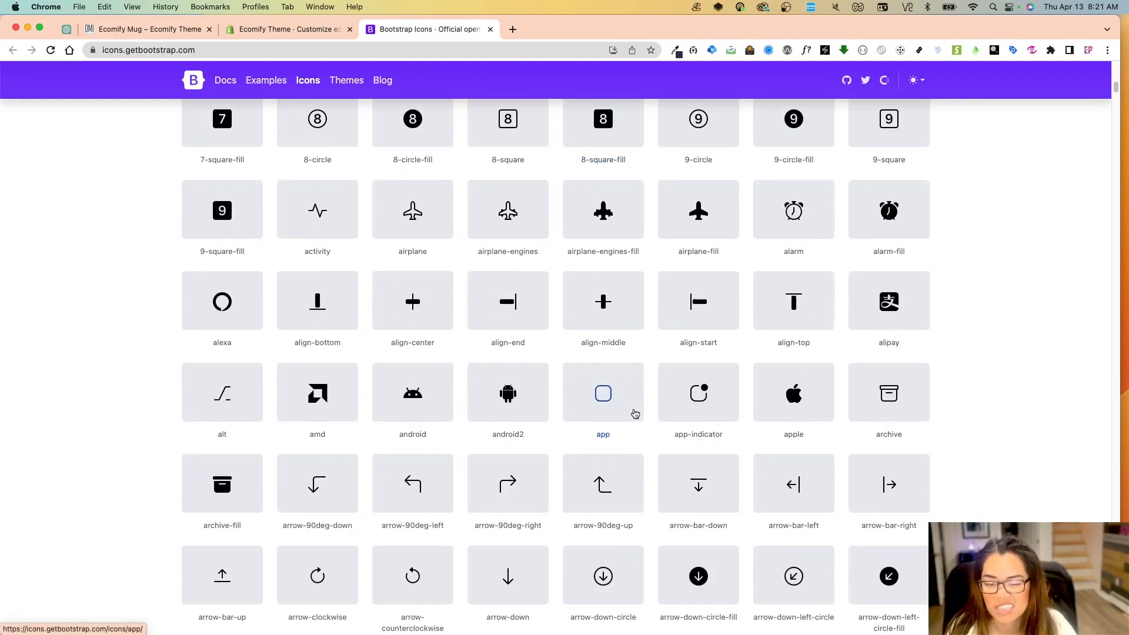
mouse_move(628, 410)
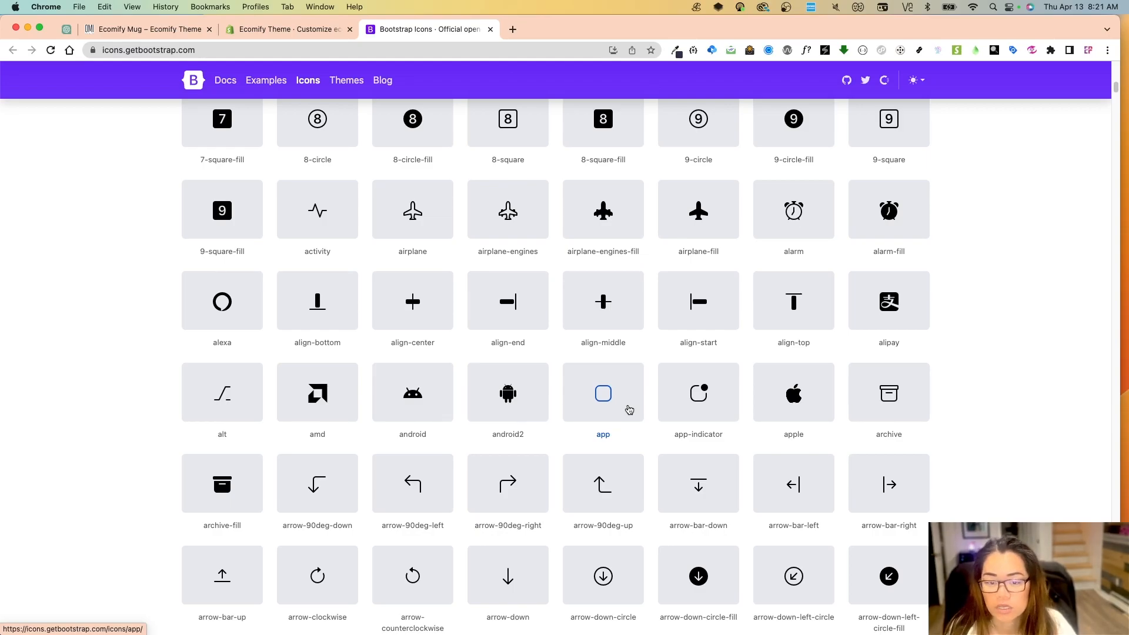
scroll(down, 3)
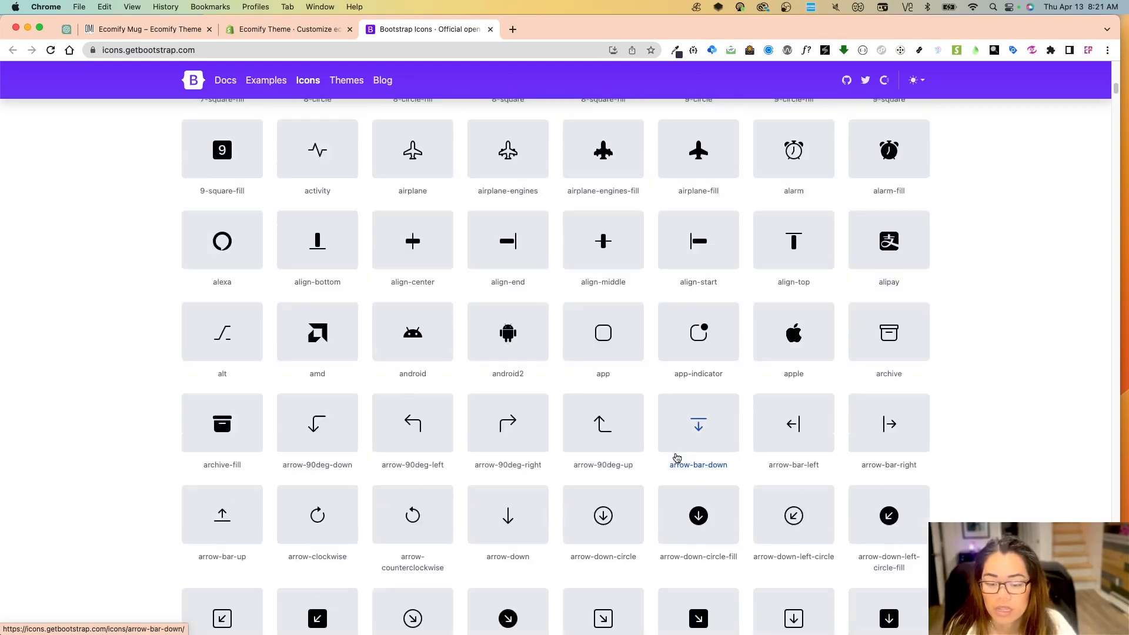
scroll(down, 3)
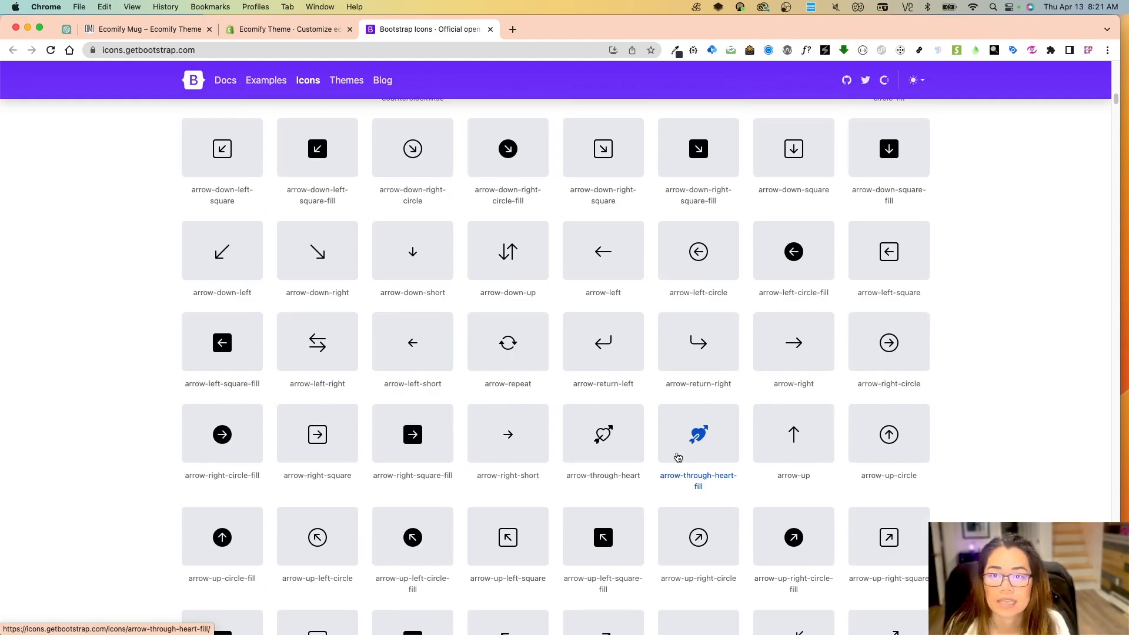
mouse_move(721, 400)
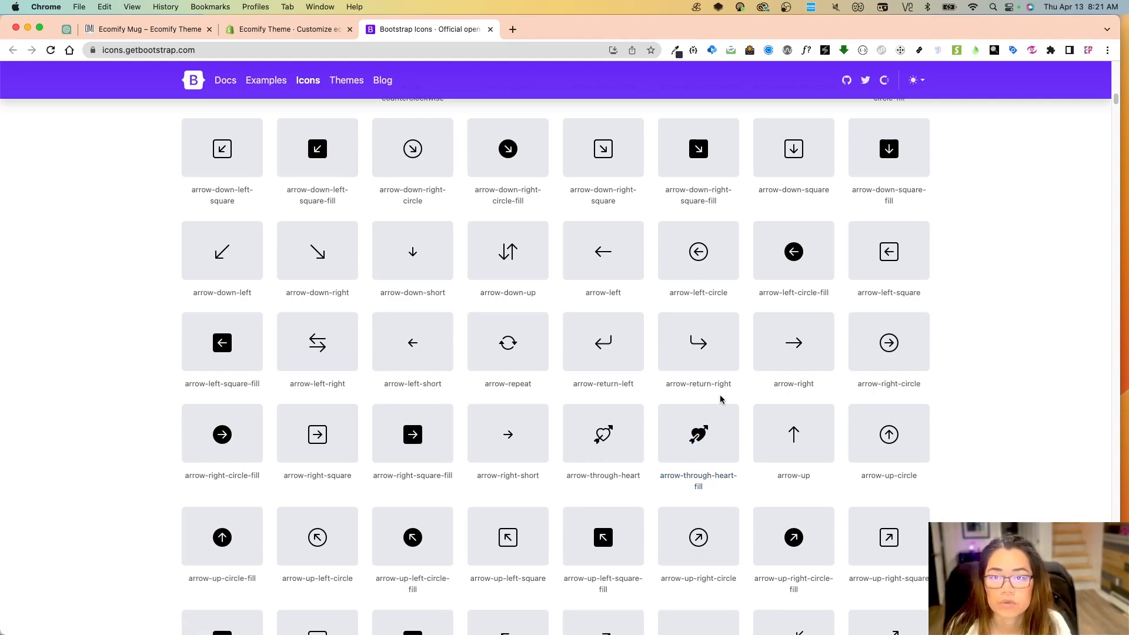
mouse_move(508, 252)
text(pmgw)
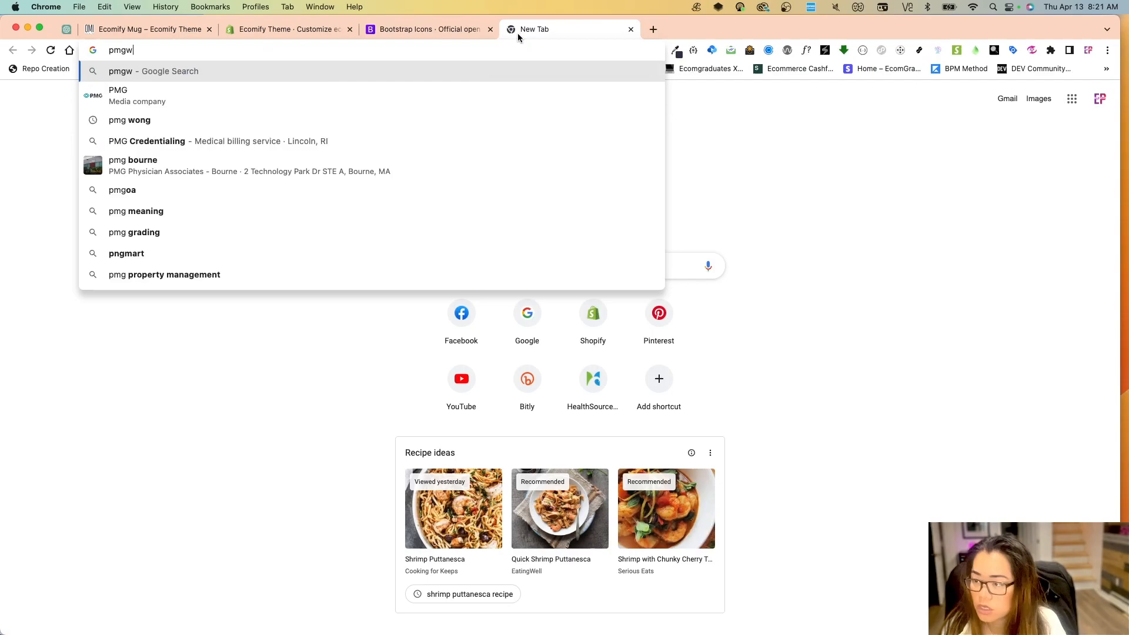
- Run the Google search to find the PNGWing site
key(Return)
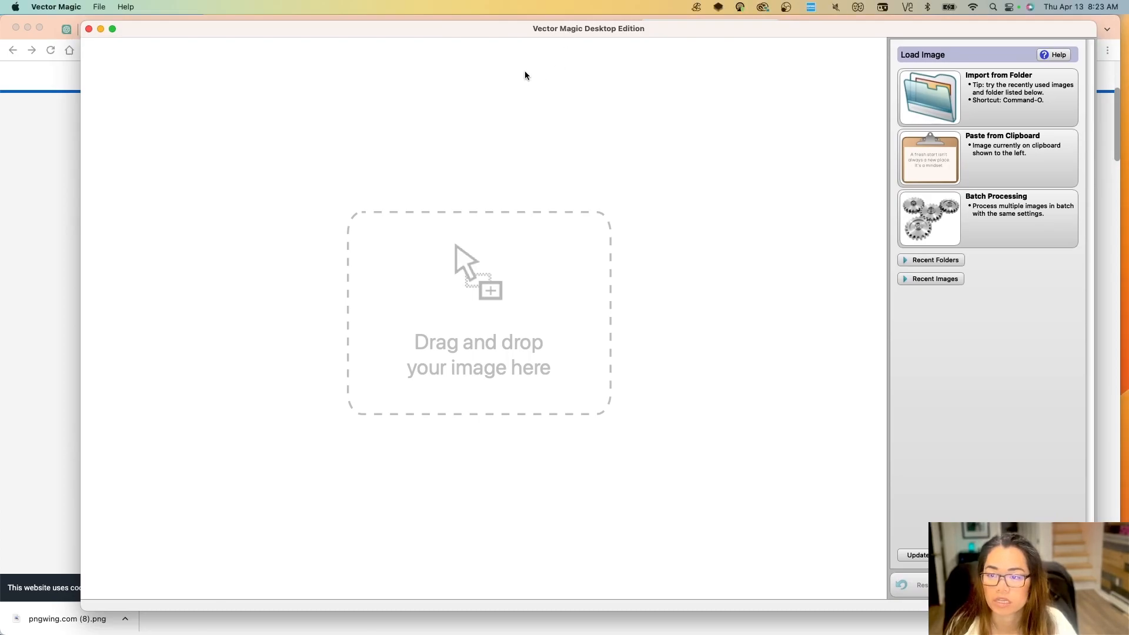
mouse_move(510, 82)
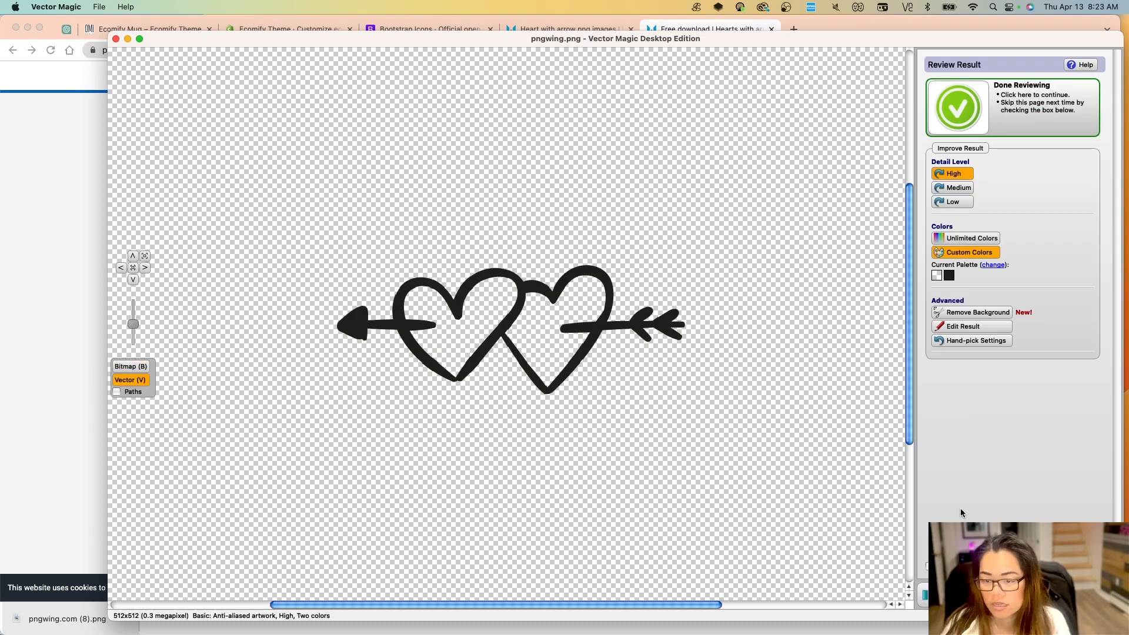
mouse_move(1015, 368)
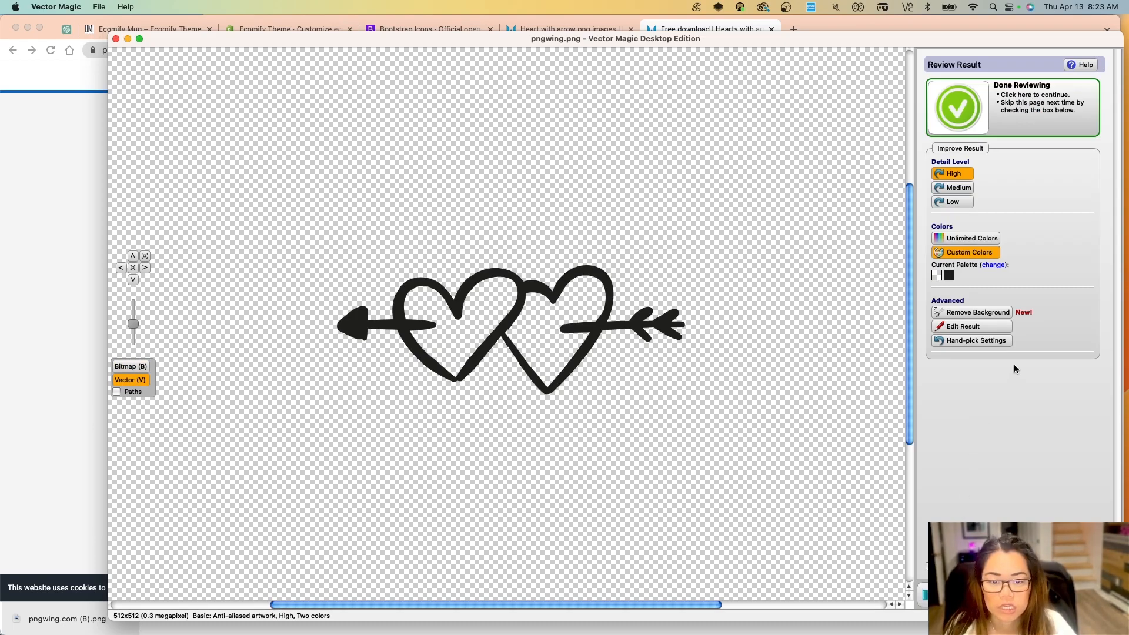
mouse_move(977, 307)
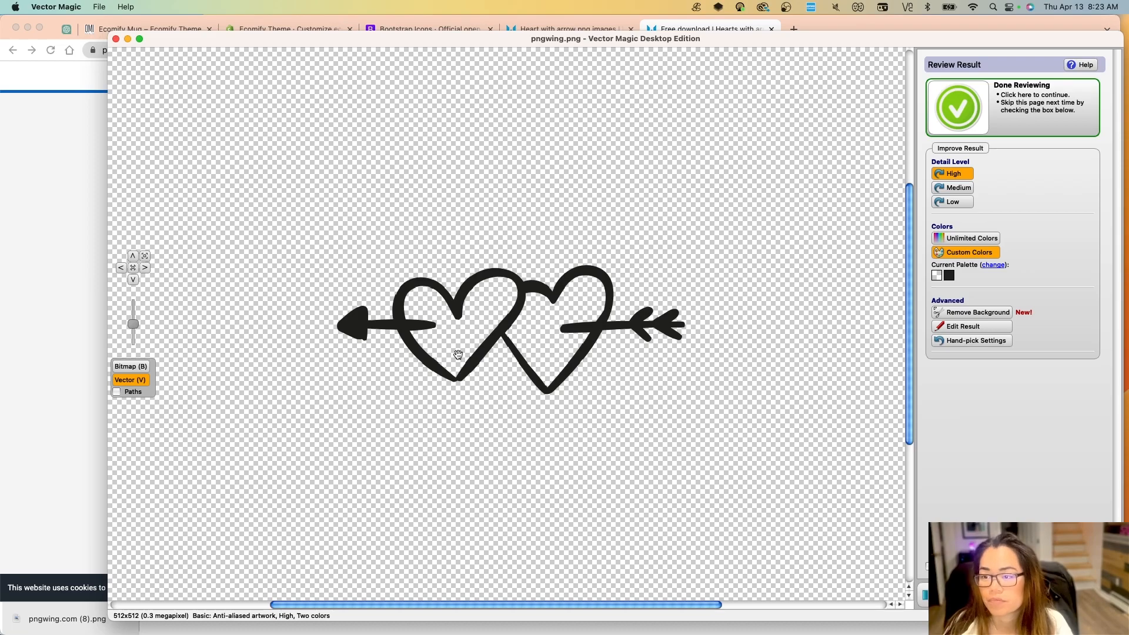
mouse_move(495, 313)
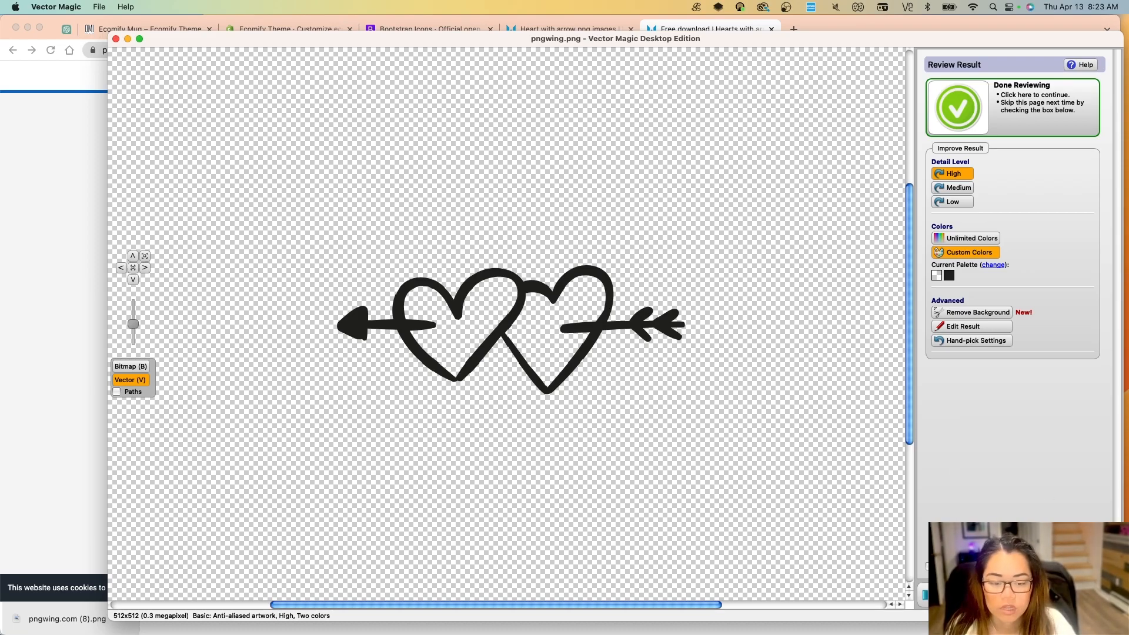
- Save the traced result as hearts.svg in Downloads with SVG as the file format
click(957, 107)
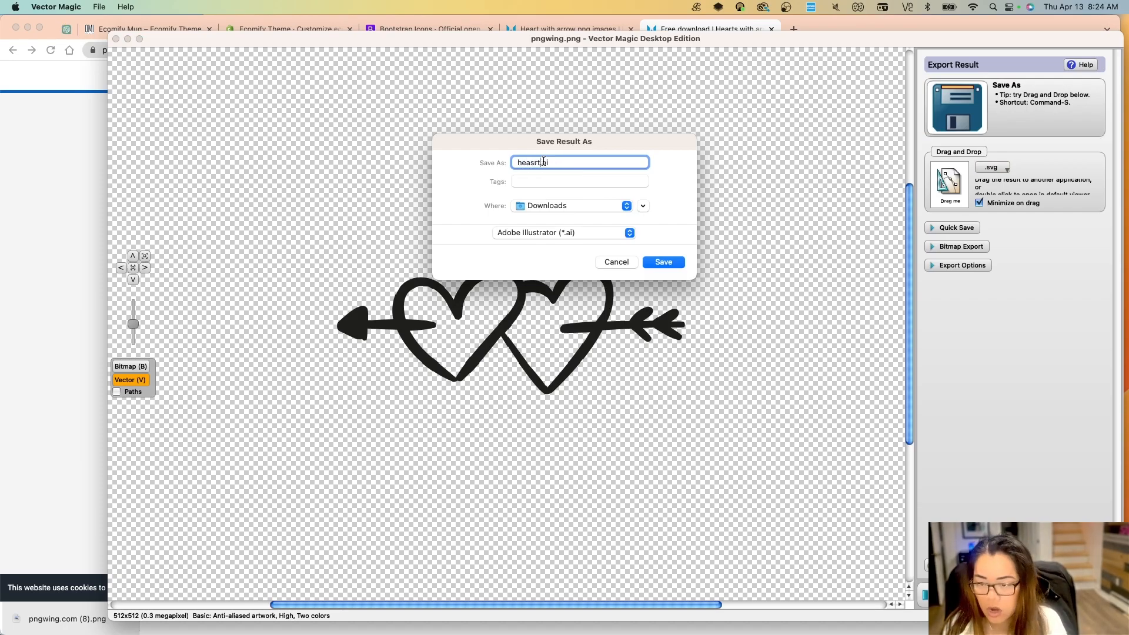
text(heats.ai)
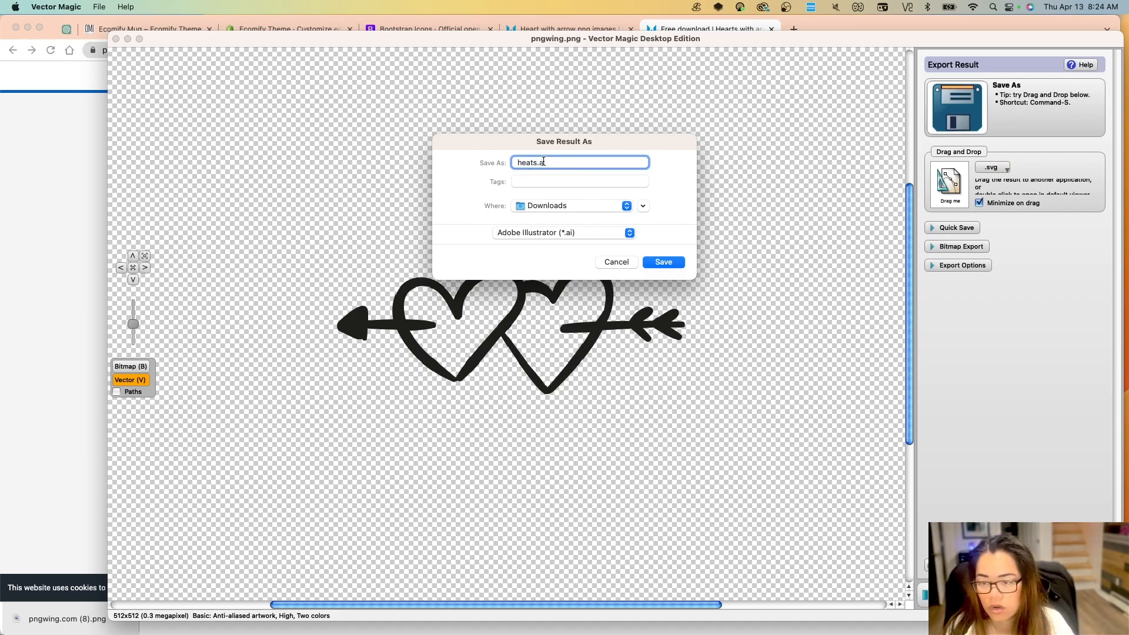
text(hearts.ai)
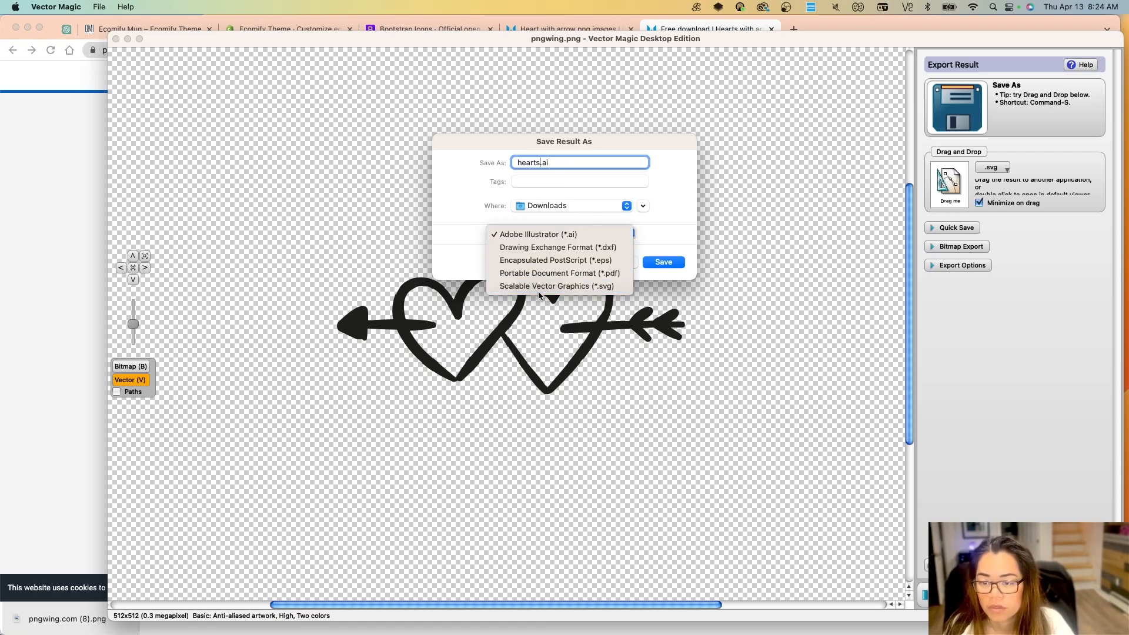
click(551, 285)
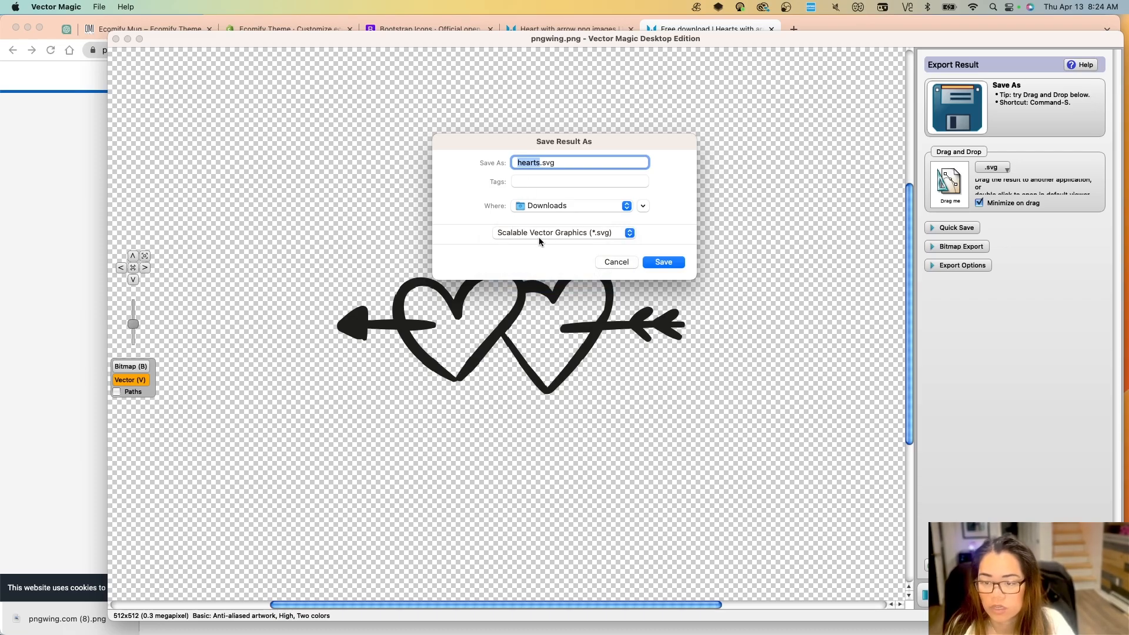
click(662, 261)
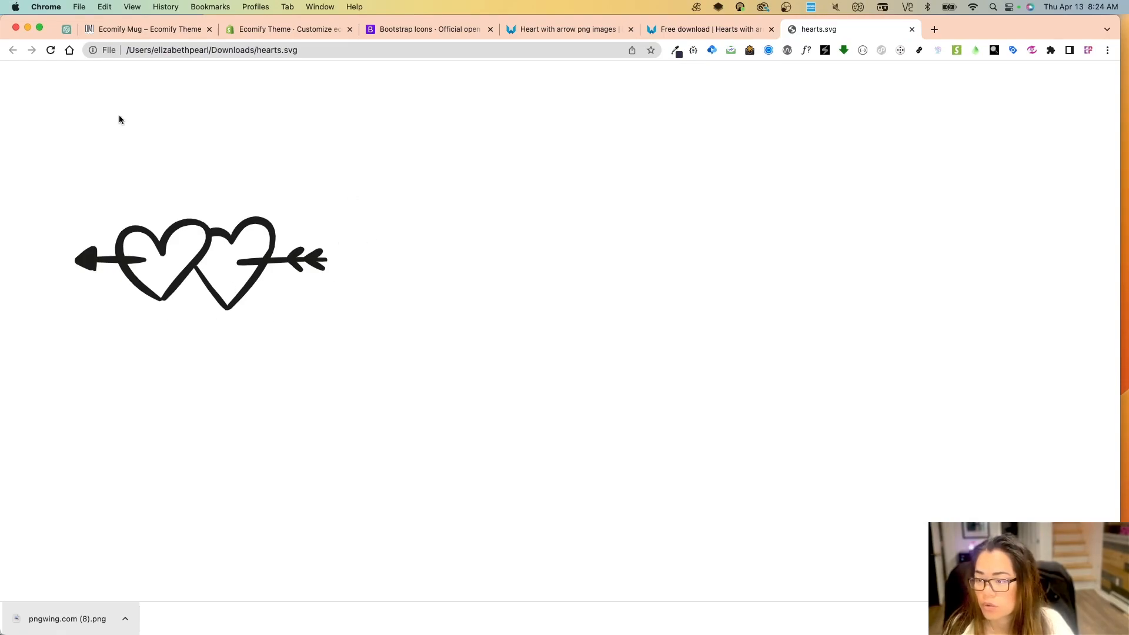
- Bring up Chrome's page menu over the opened hearts.svg drawing
right_click(274, 271)
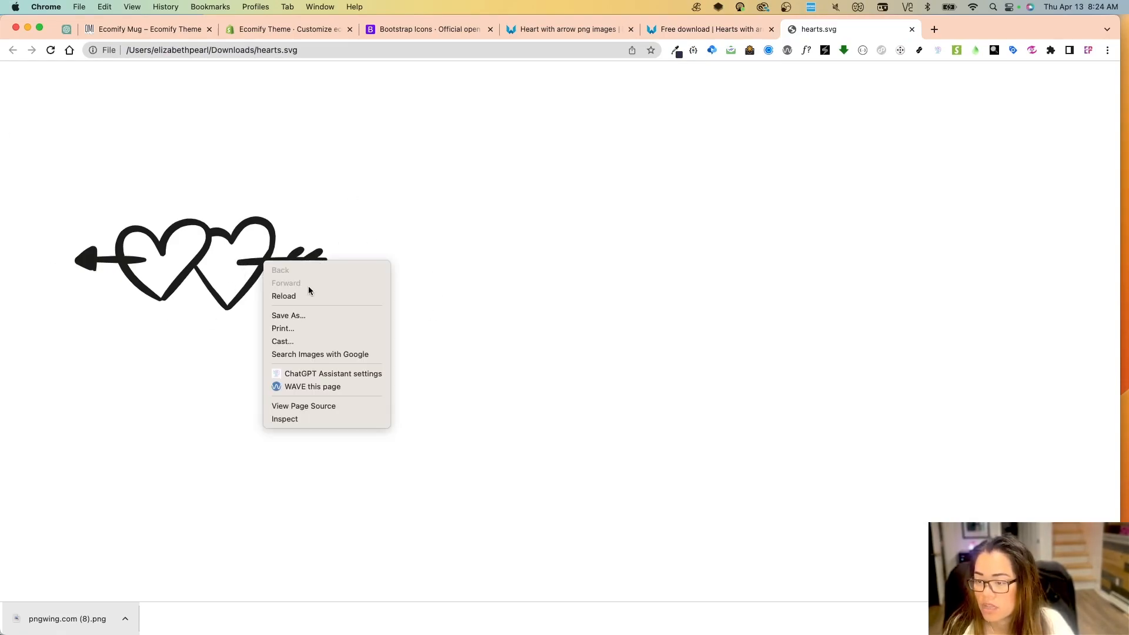
mouse_move(379, 232)
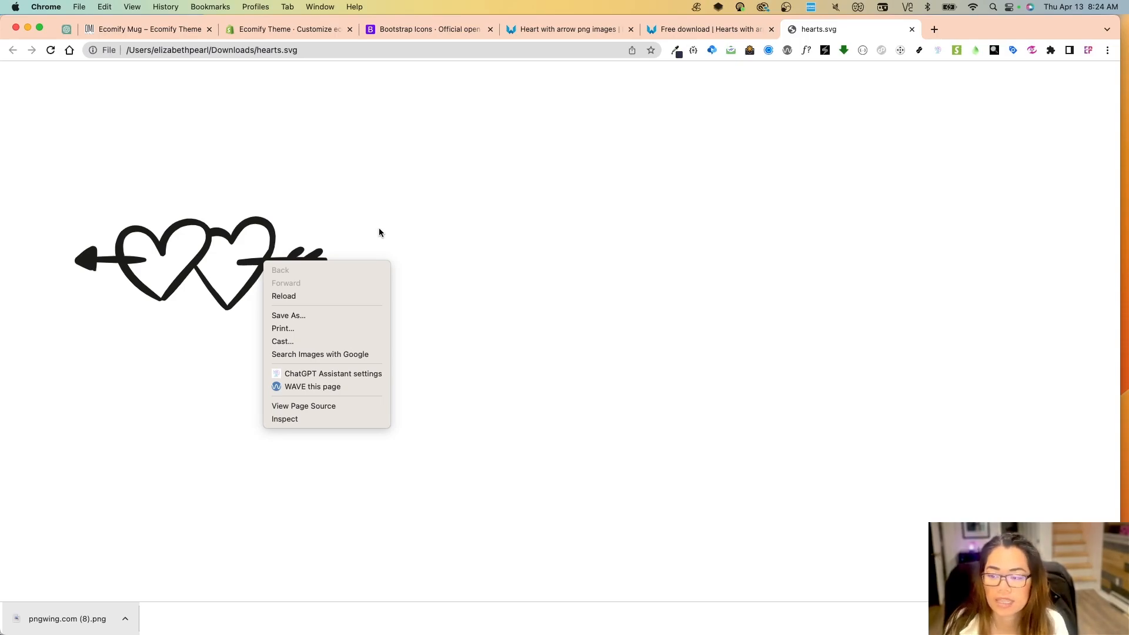
mouse_move(291, 423)
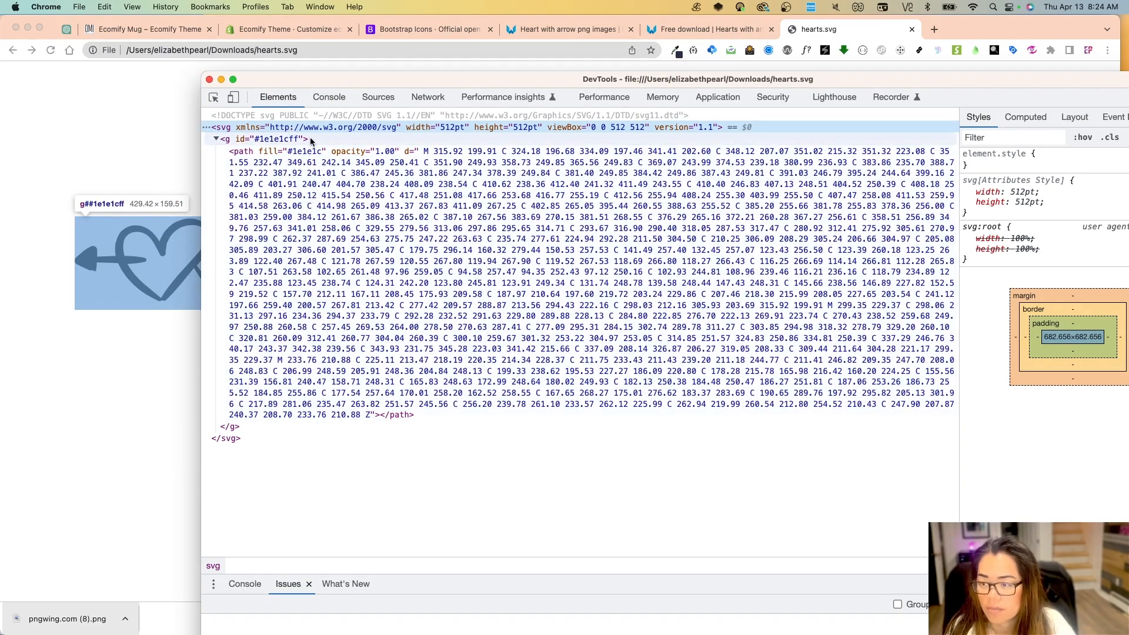
- Copy the svg element's full code from DevTools and return to the Shopify theme customizer
right_click(220, 127)
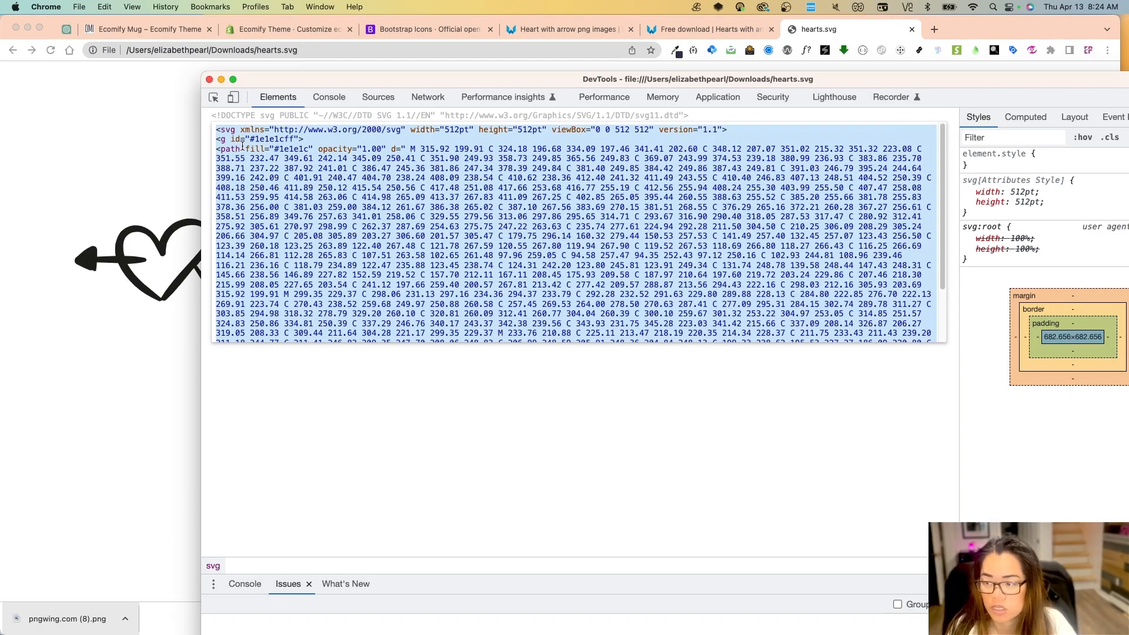
scroll(down, 3)
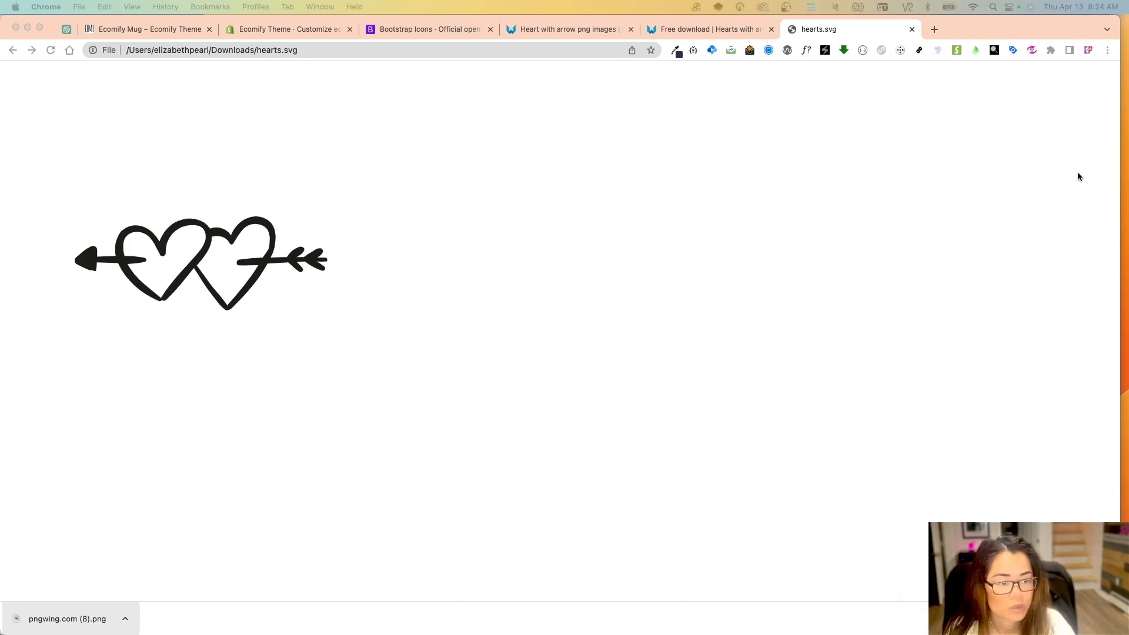
click(288, 29)
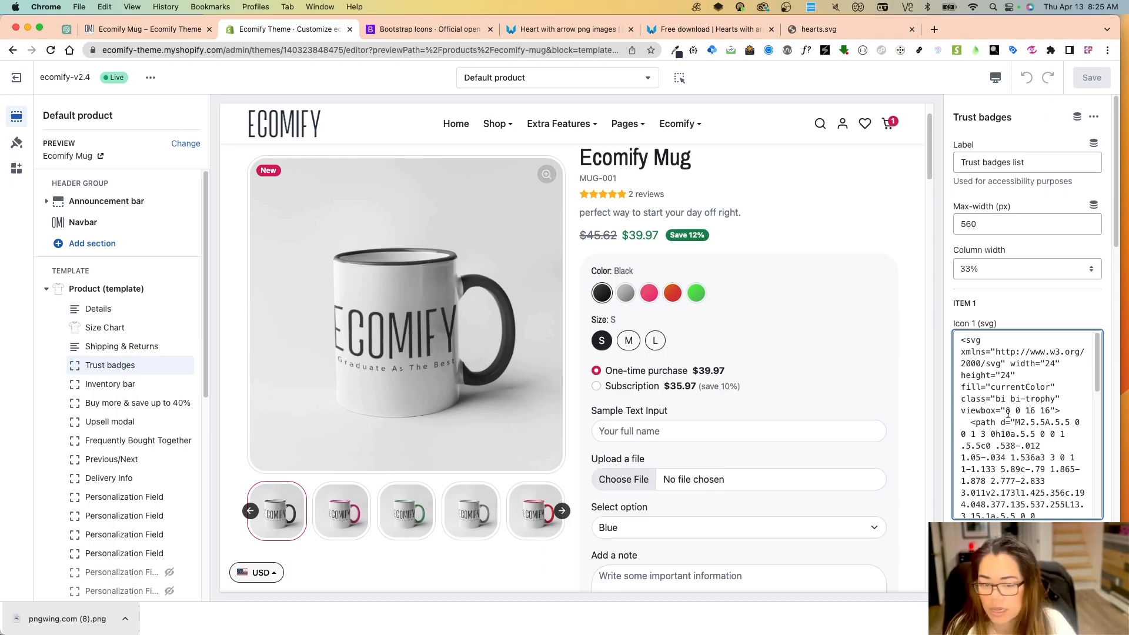
- Scroll the Trust badges block to the Icon 1 (svg) field holding the pasted hearts code
scroll(down, 3)
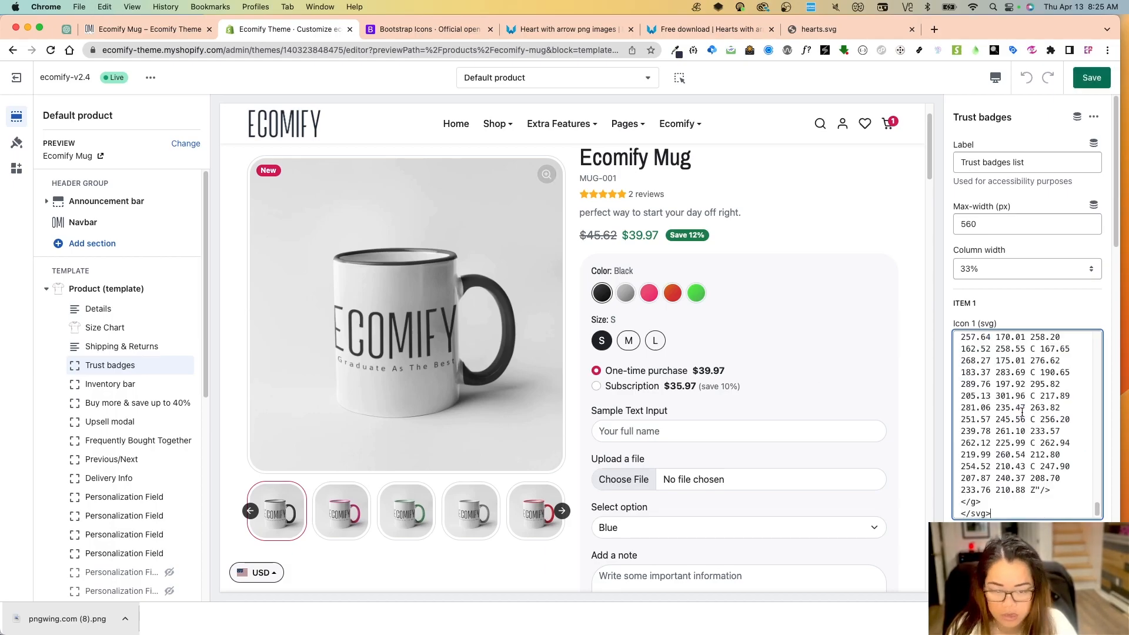
scroll(down, 3)
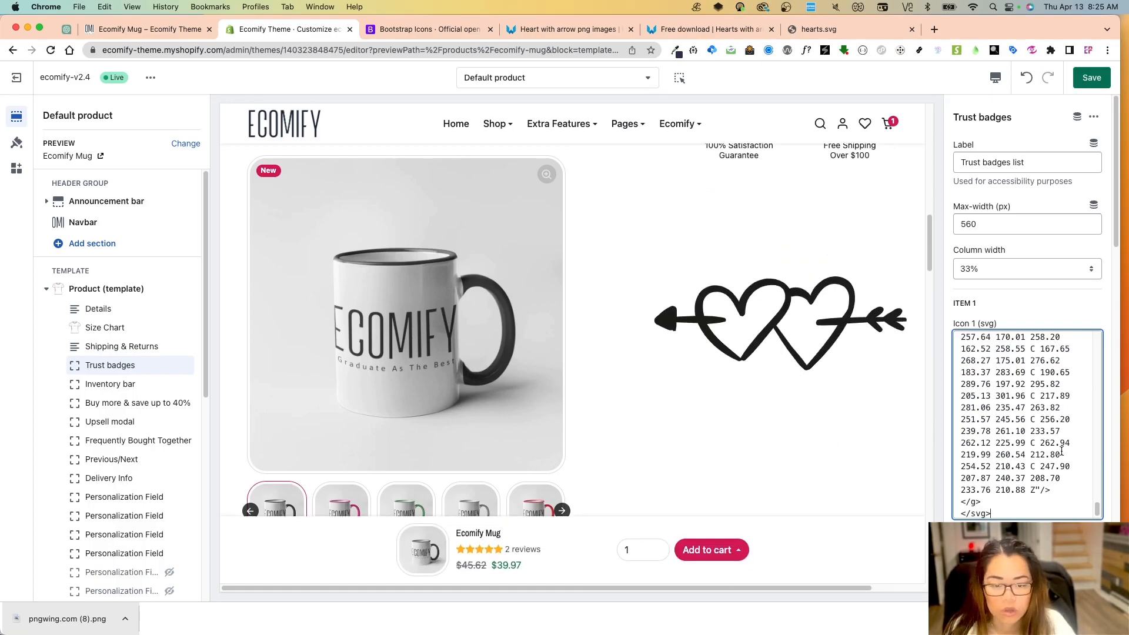
scroll(up, 3)
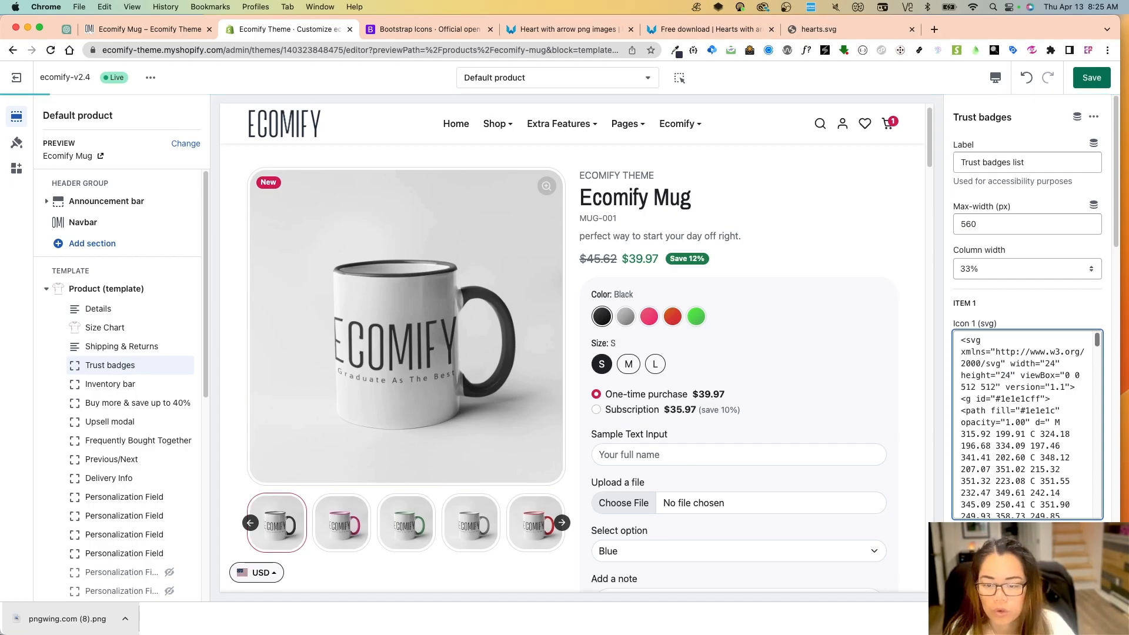
- Scroll through the Icon 1 (svg) code to locate the width and height attributes
scroll(down, 3)
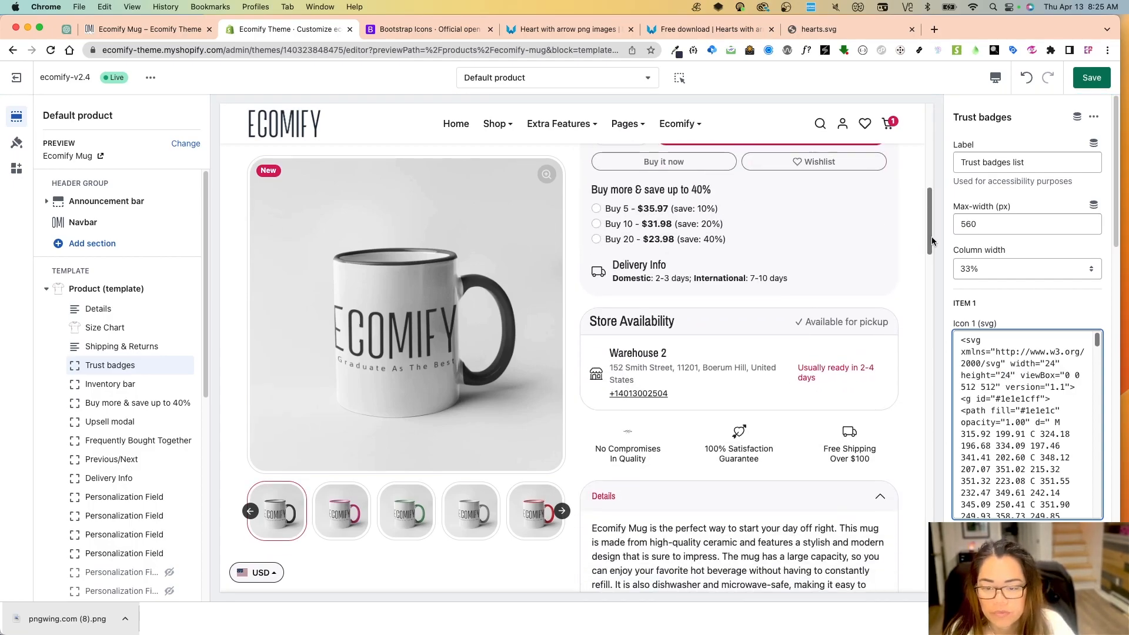
scroll(down, 3)
text(65)
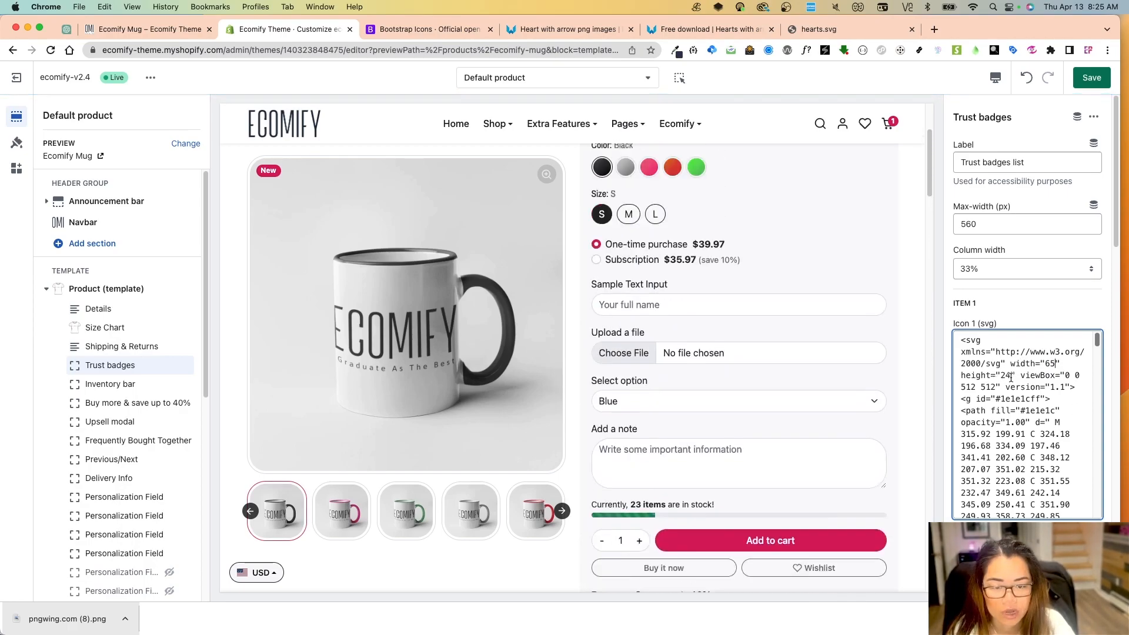
scroll(up, 3)
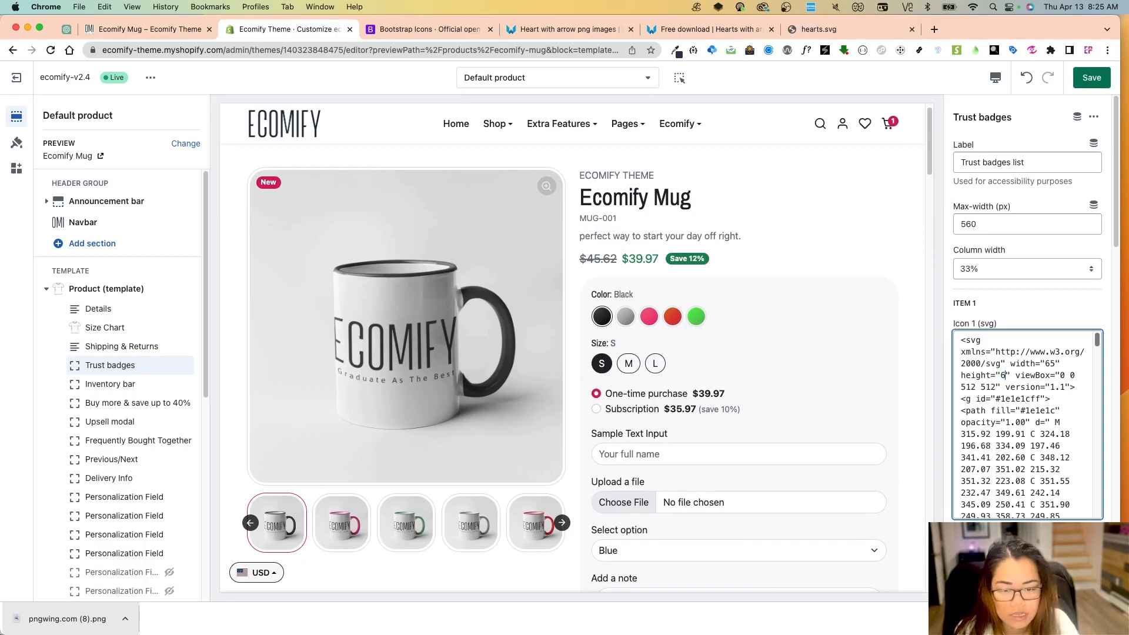
scroll(down, 3)
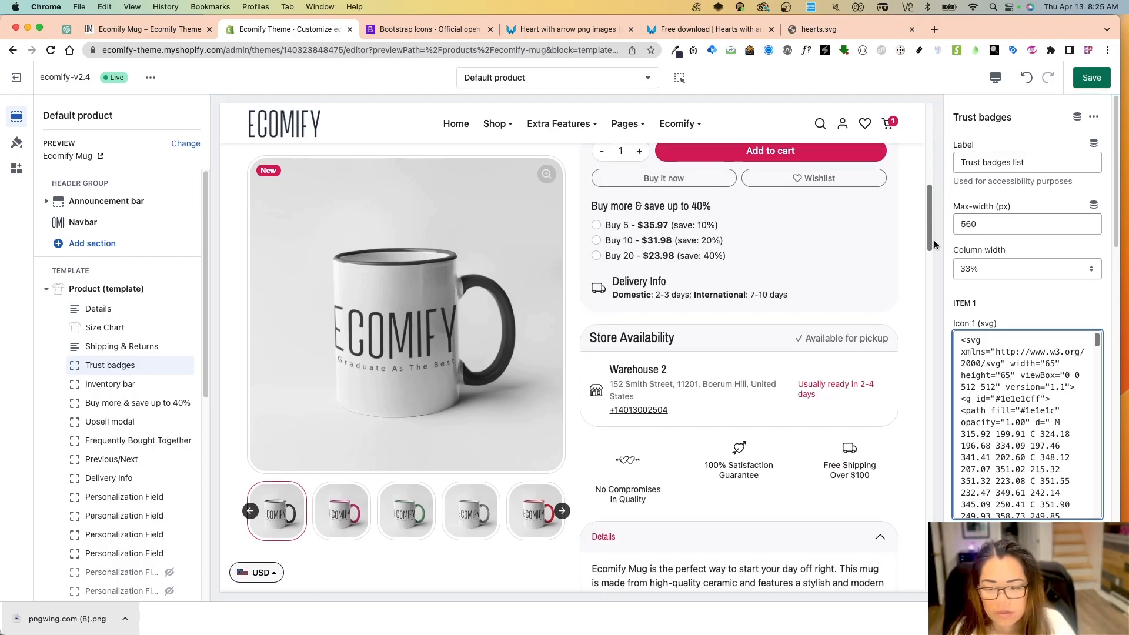
scroll(down, 3)
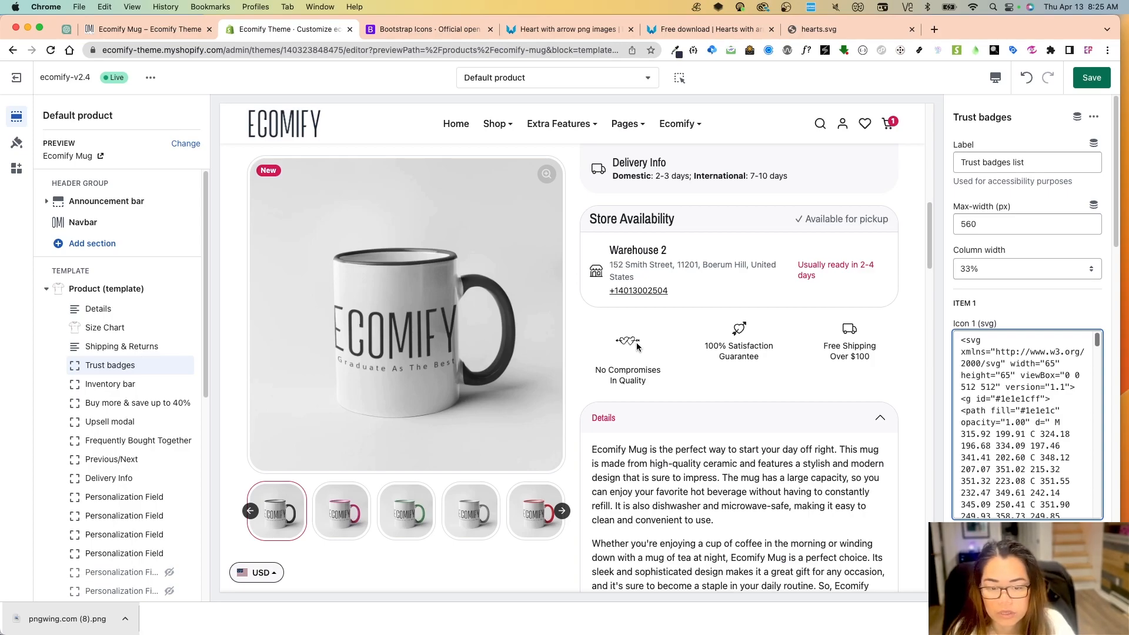
mouse_move(682, 373)
text(80)
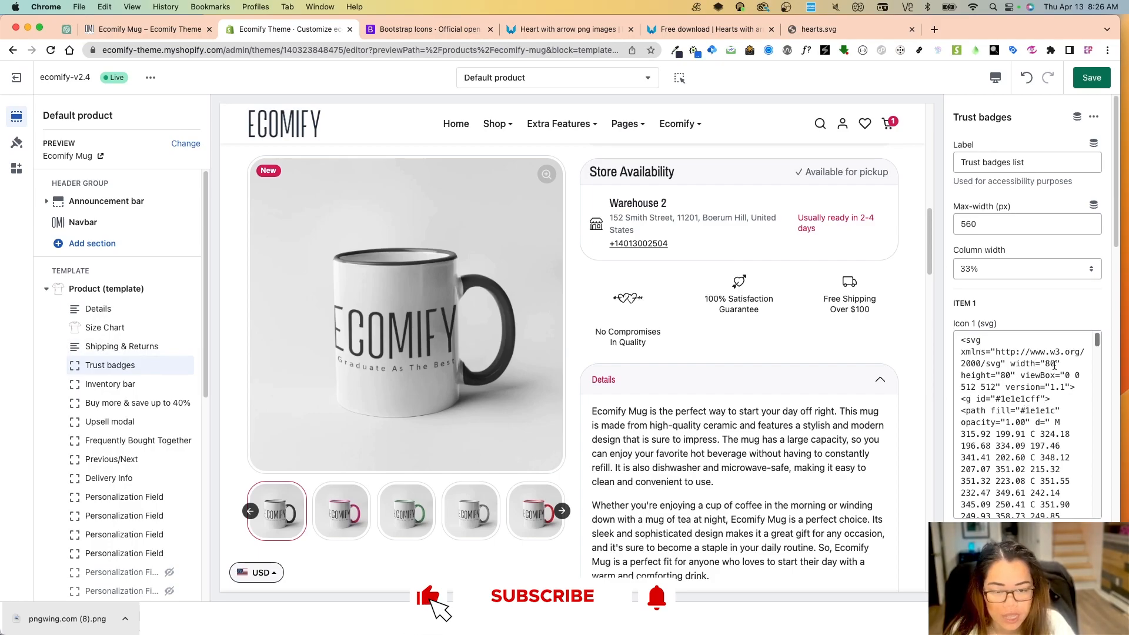
- Set the hearts icon's height to 80 and check the preview
click(428, 595)
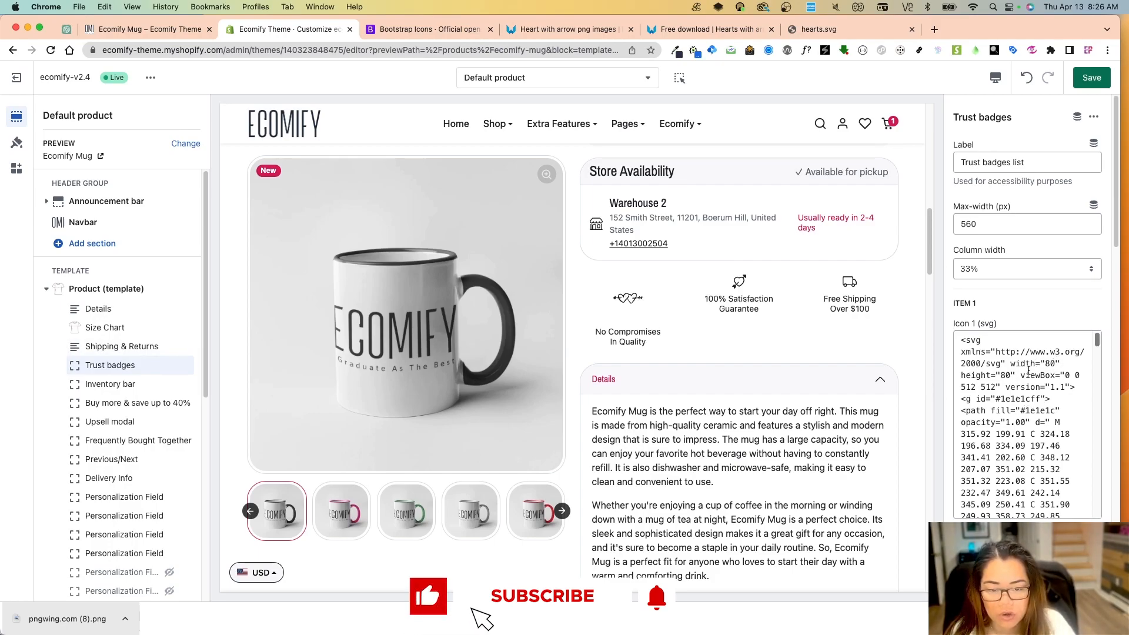
mouse_move(540, 596)
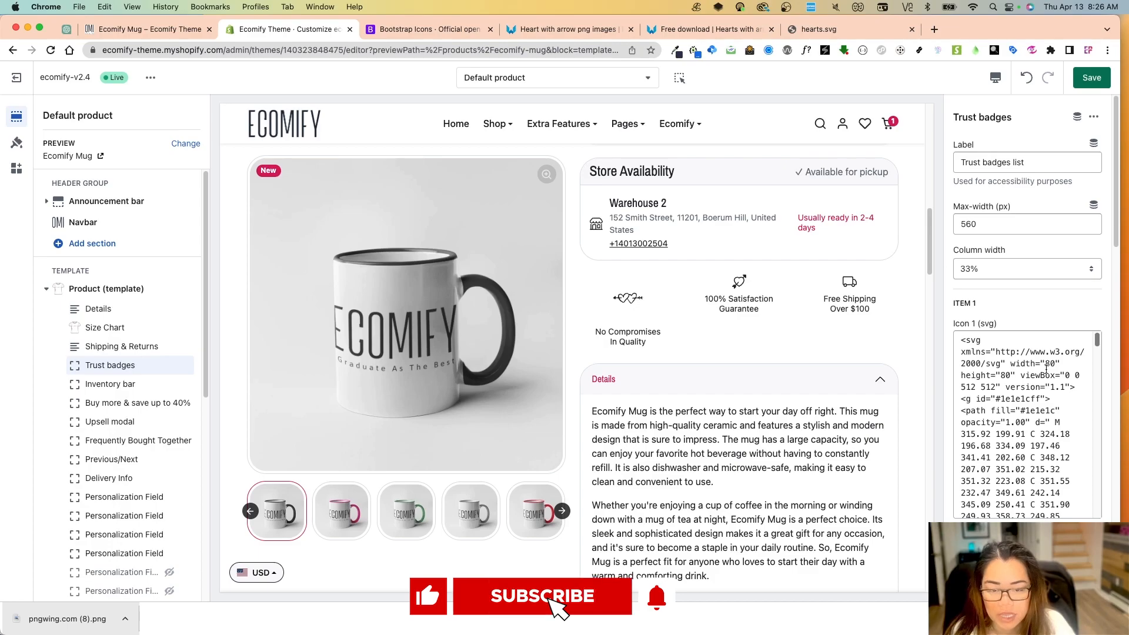
mouse_move(663, 608)
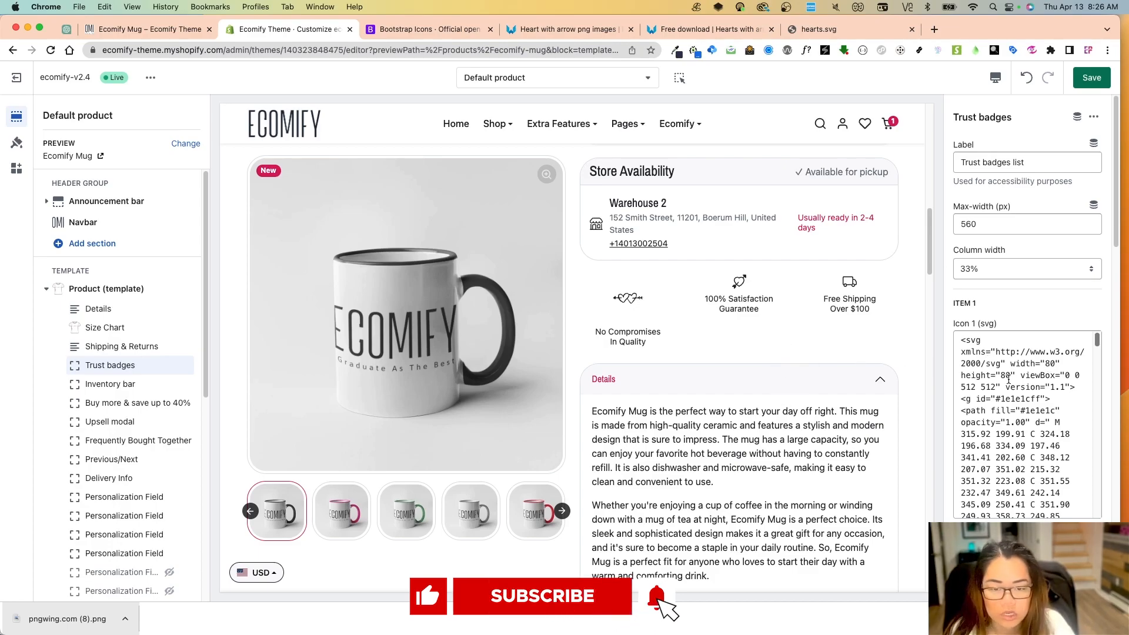
scroll(down, 3)
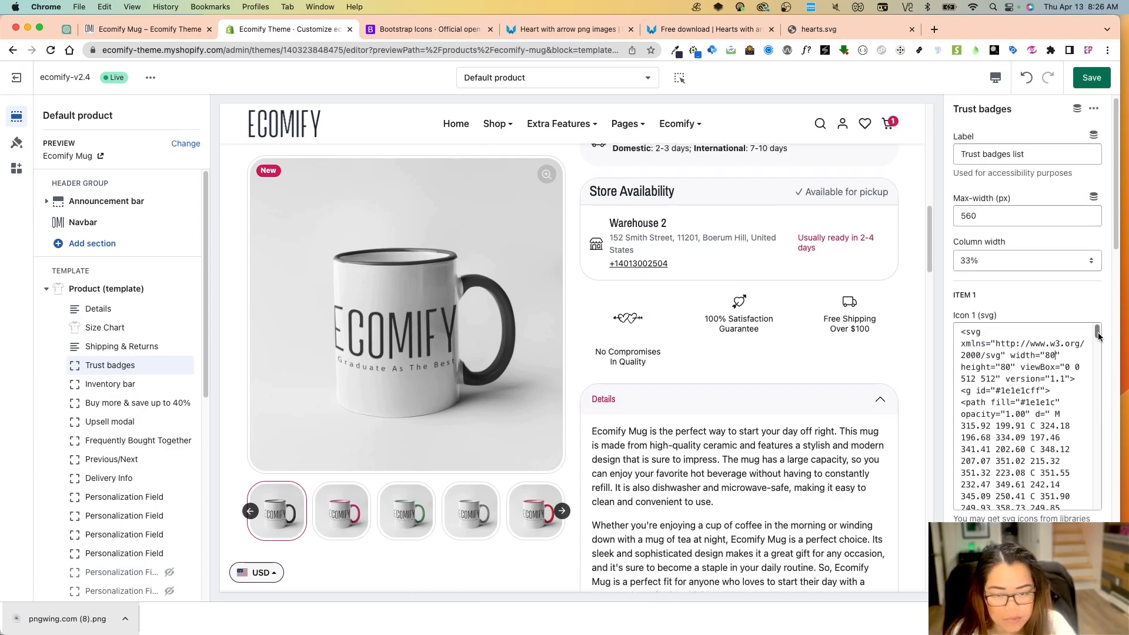
- Select and copy the whole hearts SVG code from Icon 1, then scroll to Item 2
click(1026, 413)
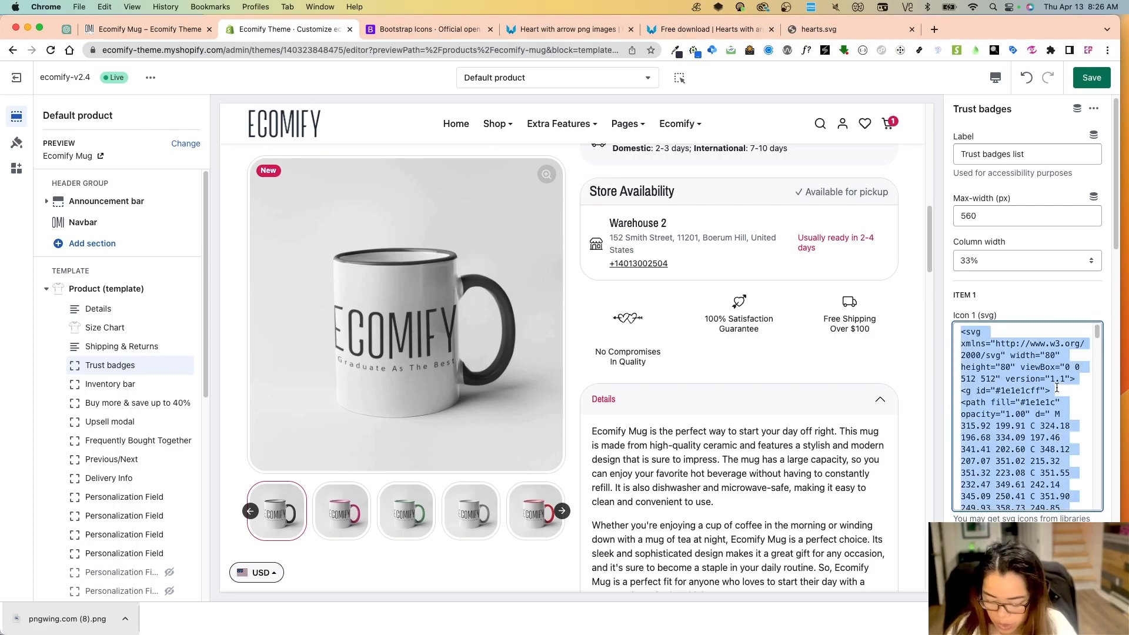
click(1022, 402)
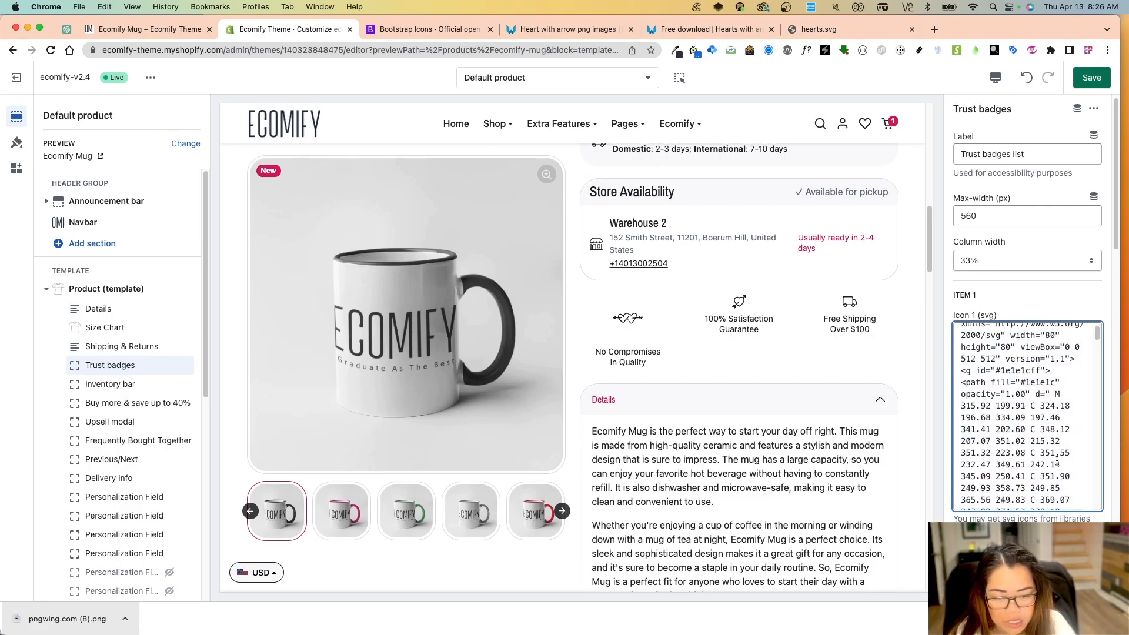
scroll(down, 3)
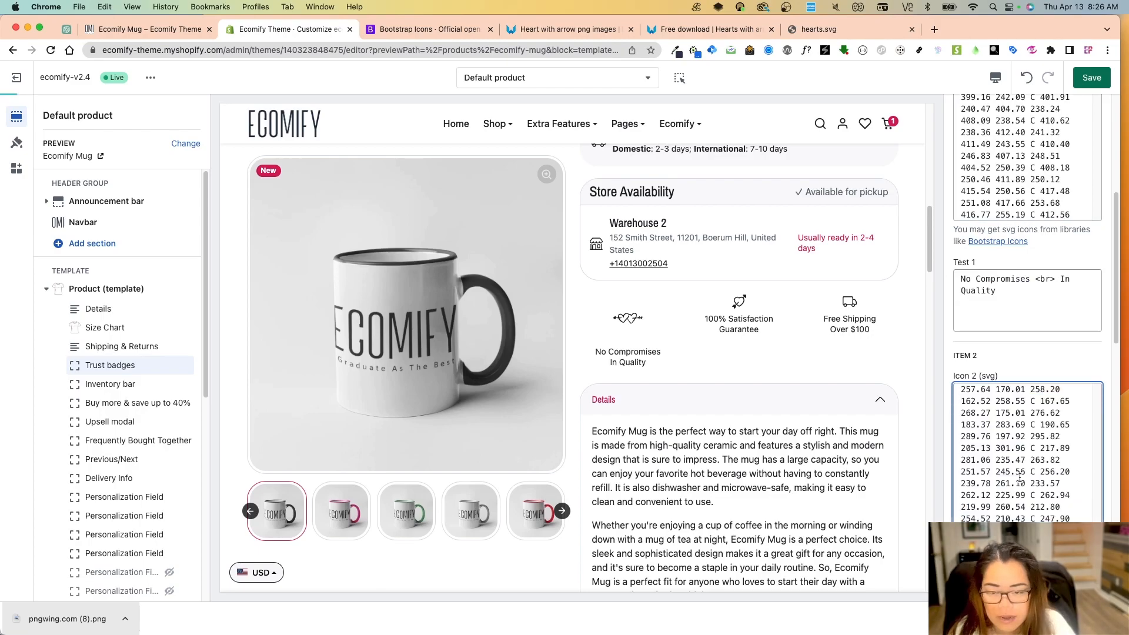